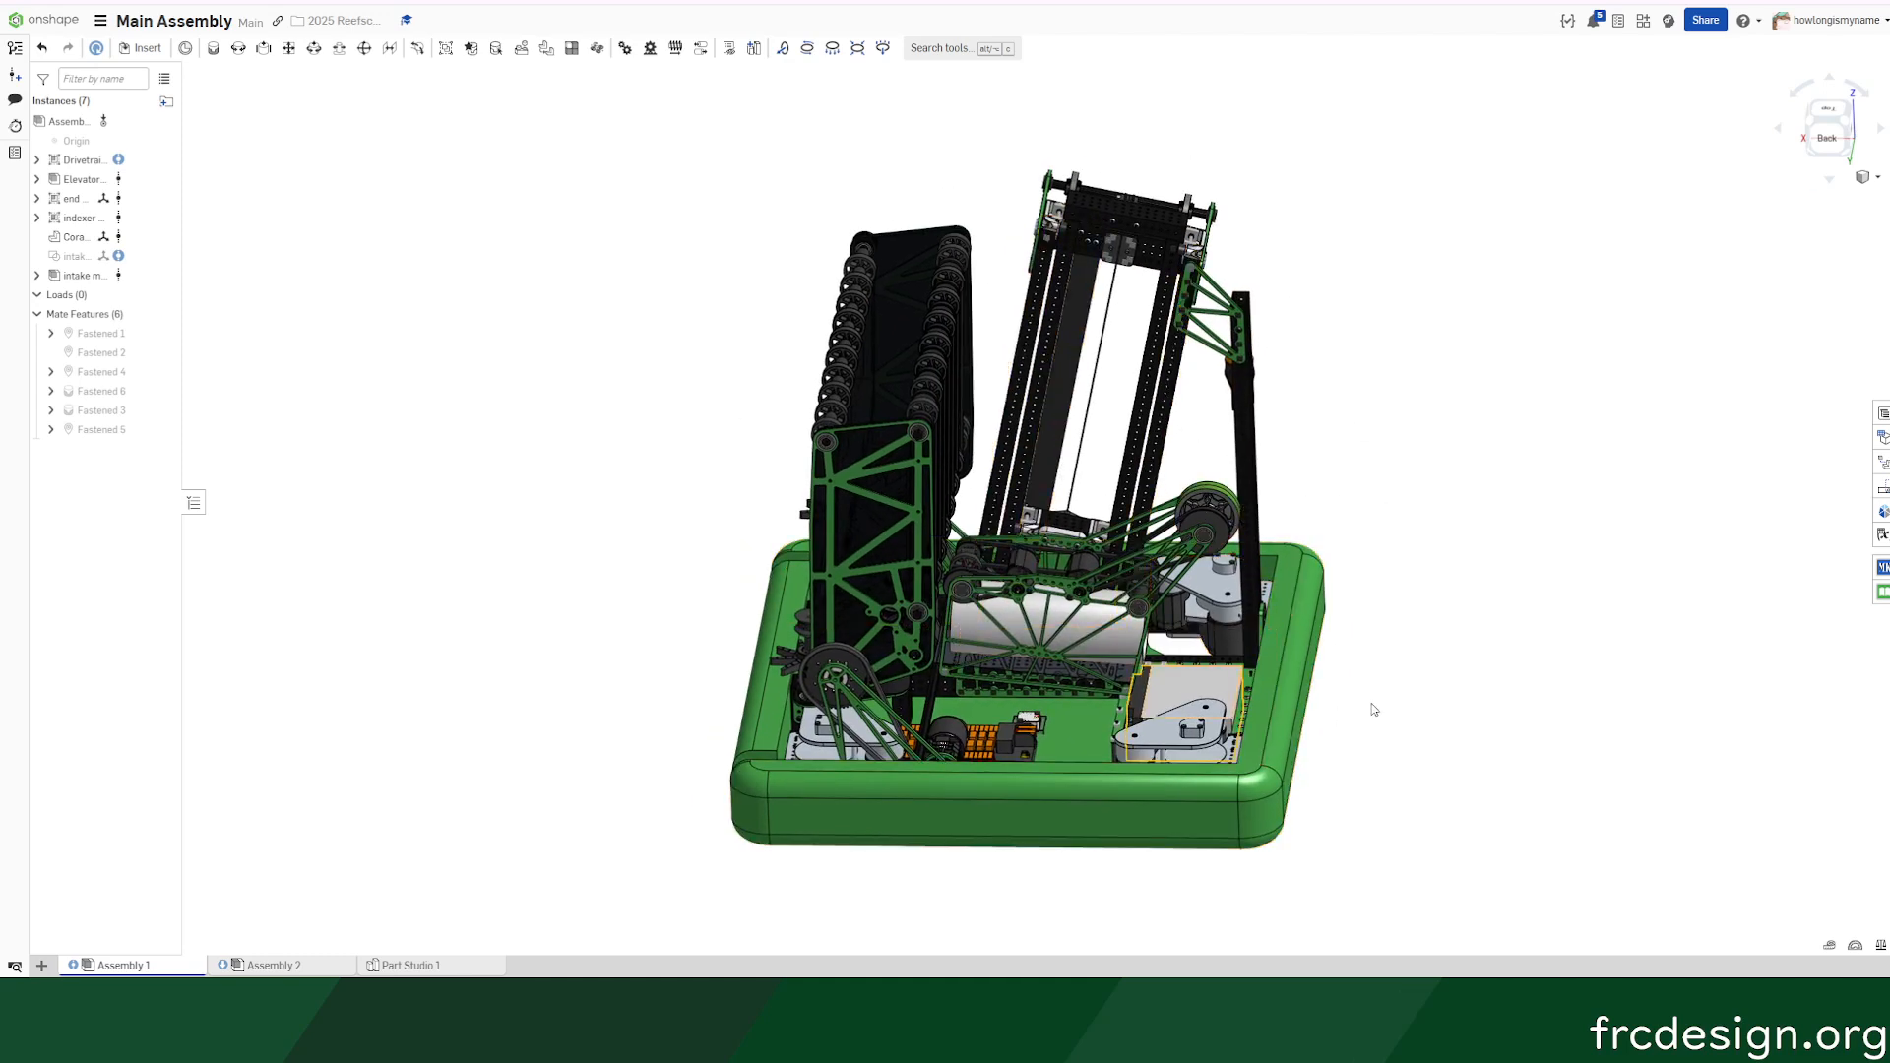
- Focus the Main Assembly view on the intake, elevator and electronics tray
{"action": "left_click", "coordinate": [1106, 641]}
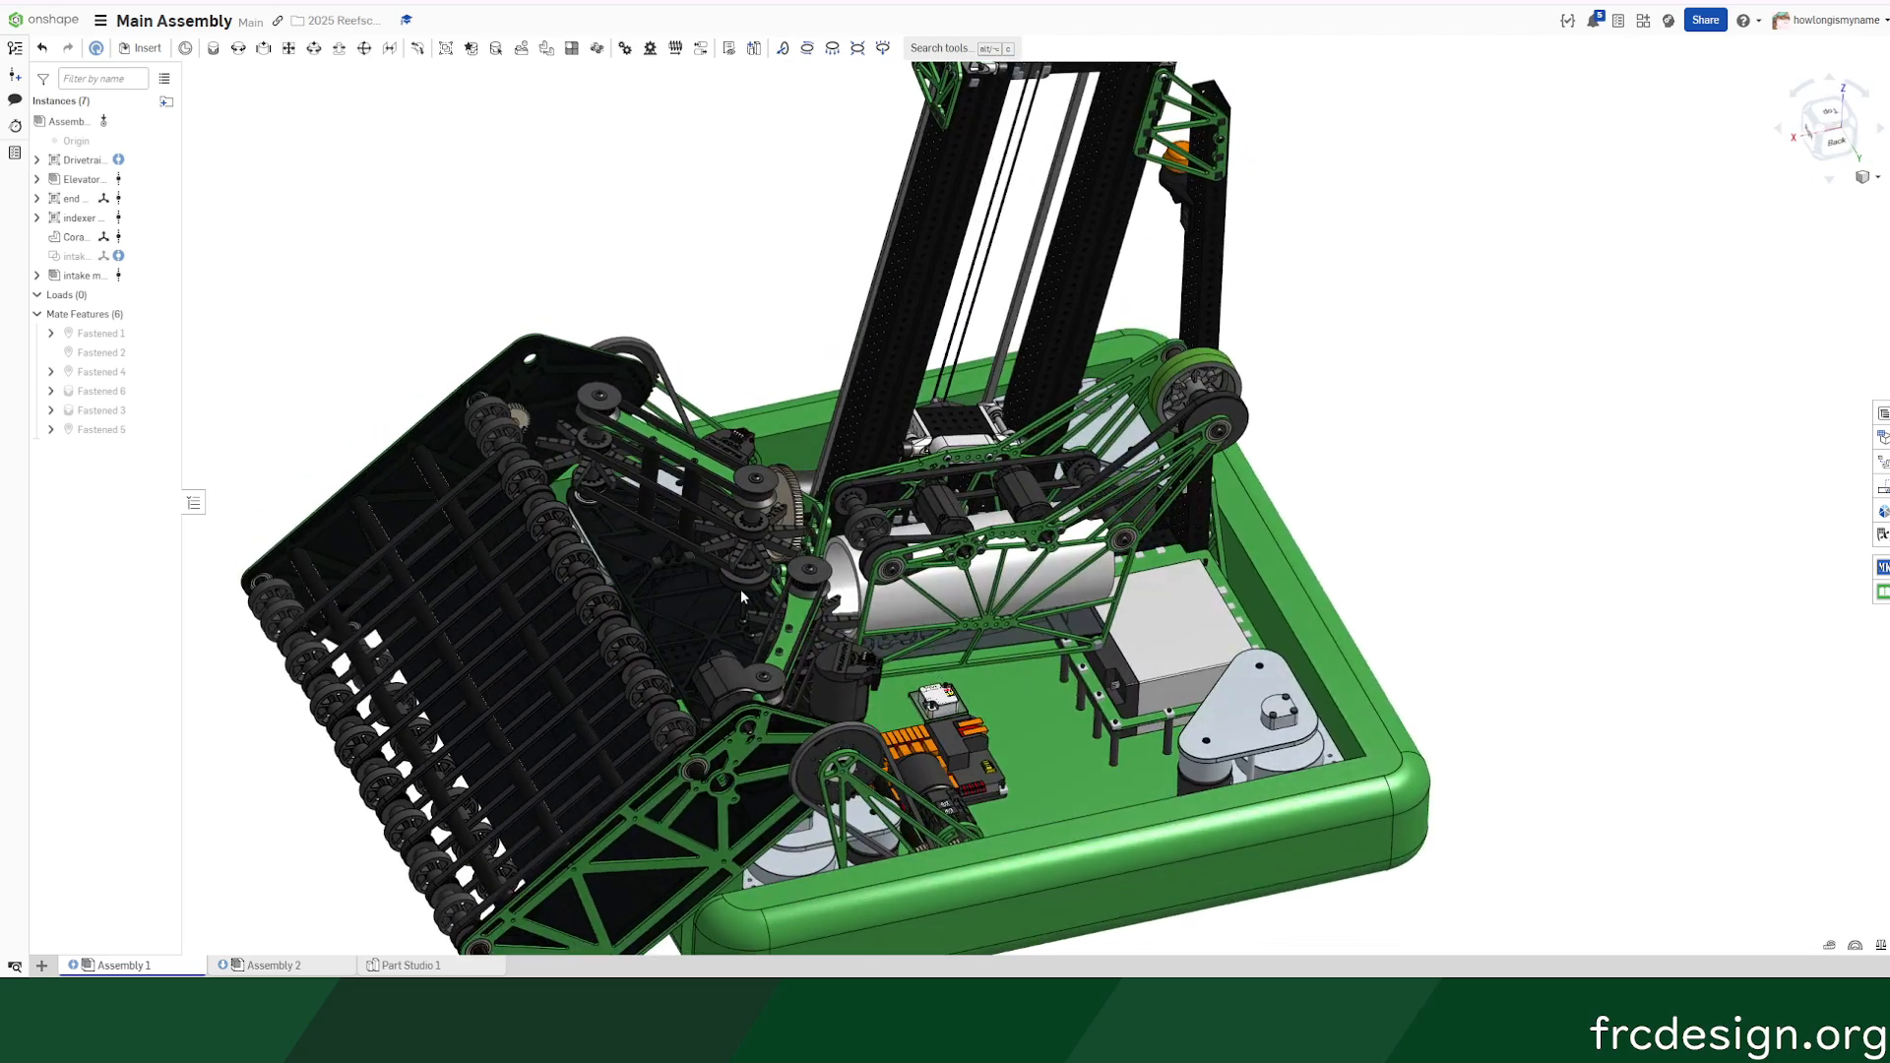
- Turn to a side view with the view cube, close on the intake and end effector
{"action": "left_click", "coordinate": [988, 554]}
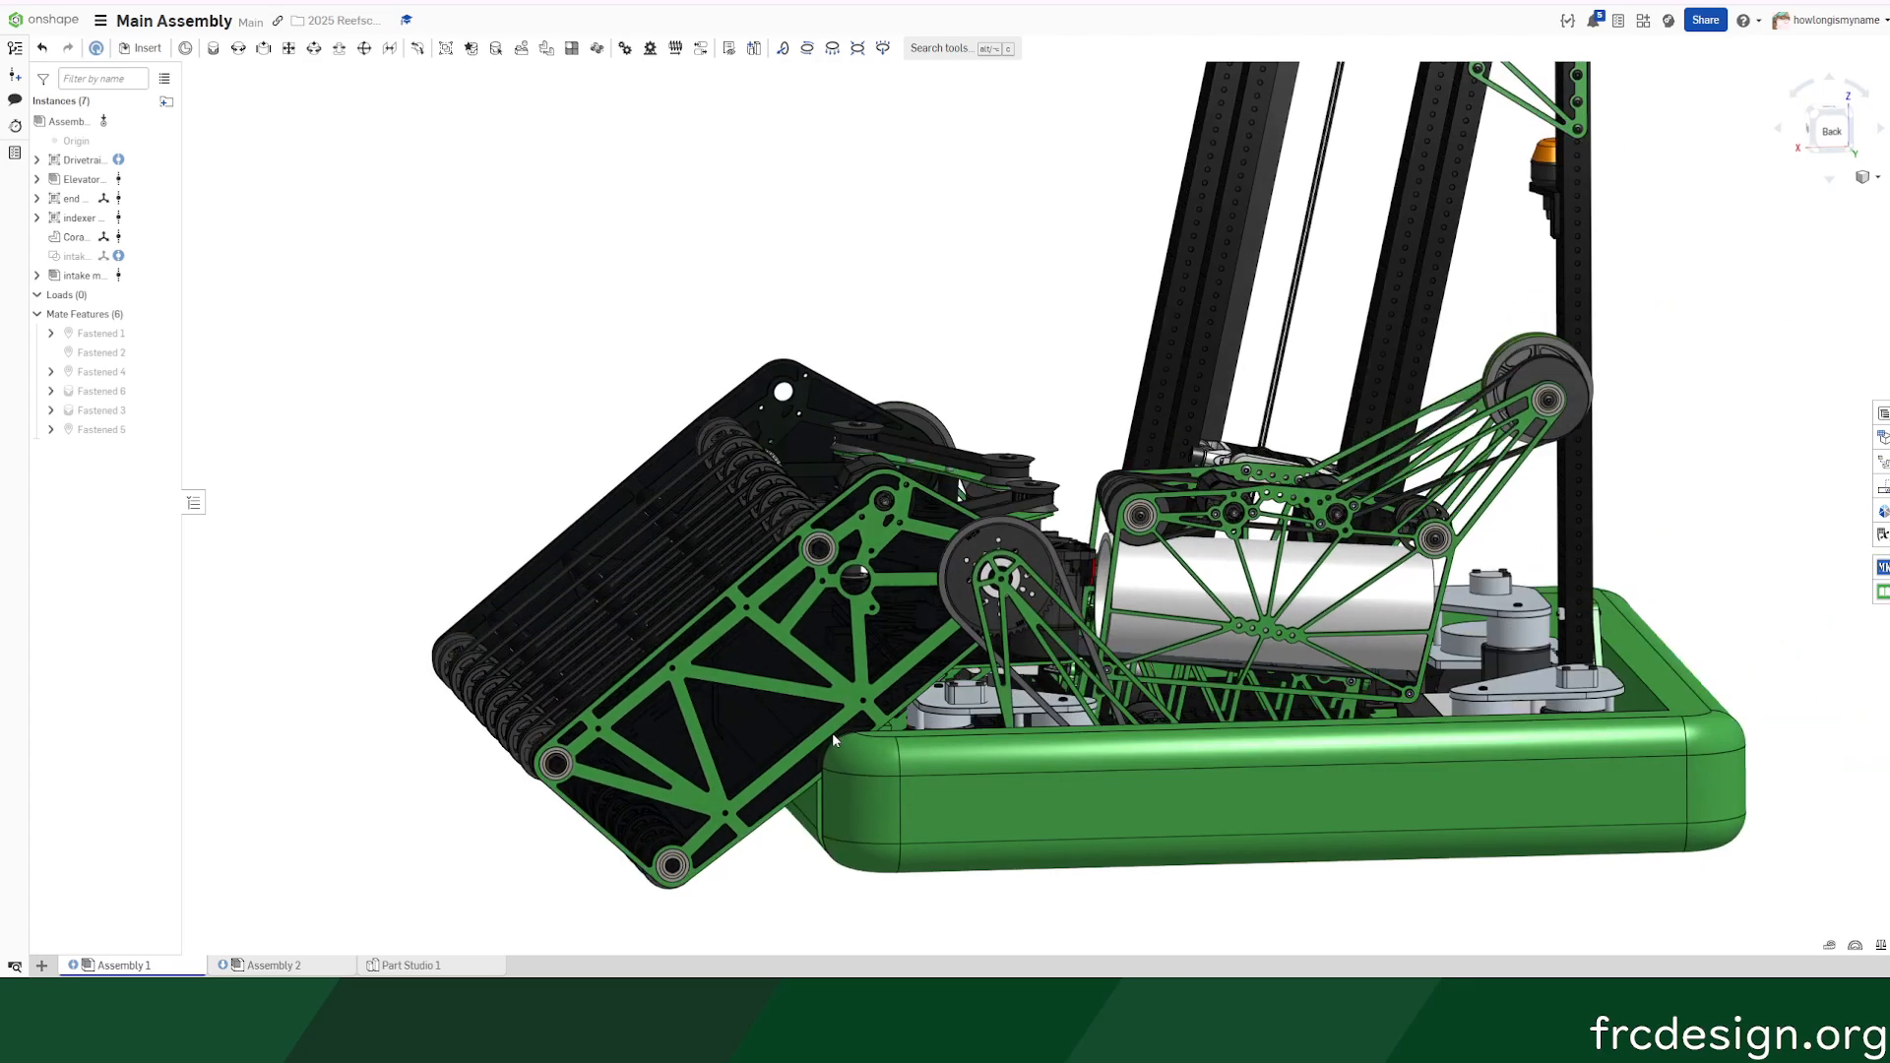
- Select the intake's green side plate and black top plate, then pick 'end effector <1>'
{"action": "left_click", "coordinate": [685, 747]}
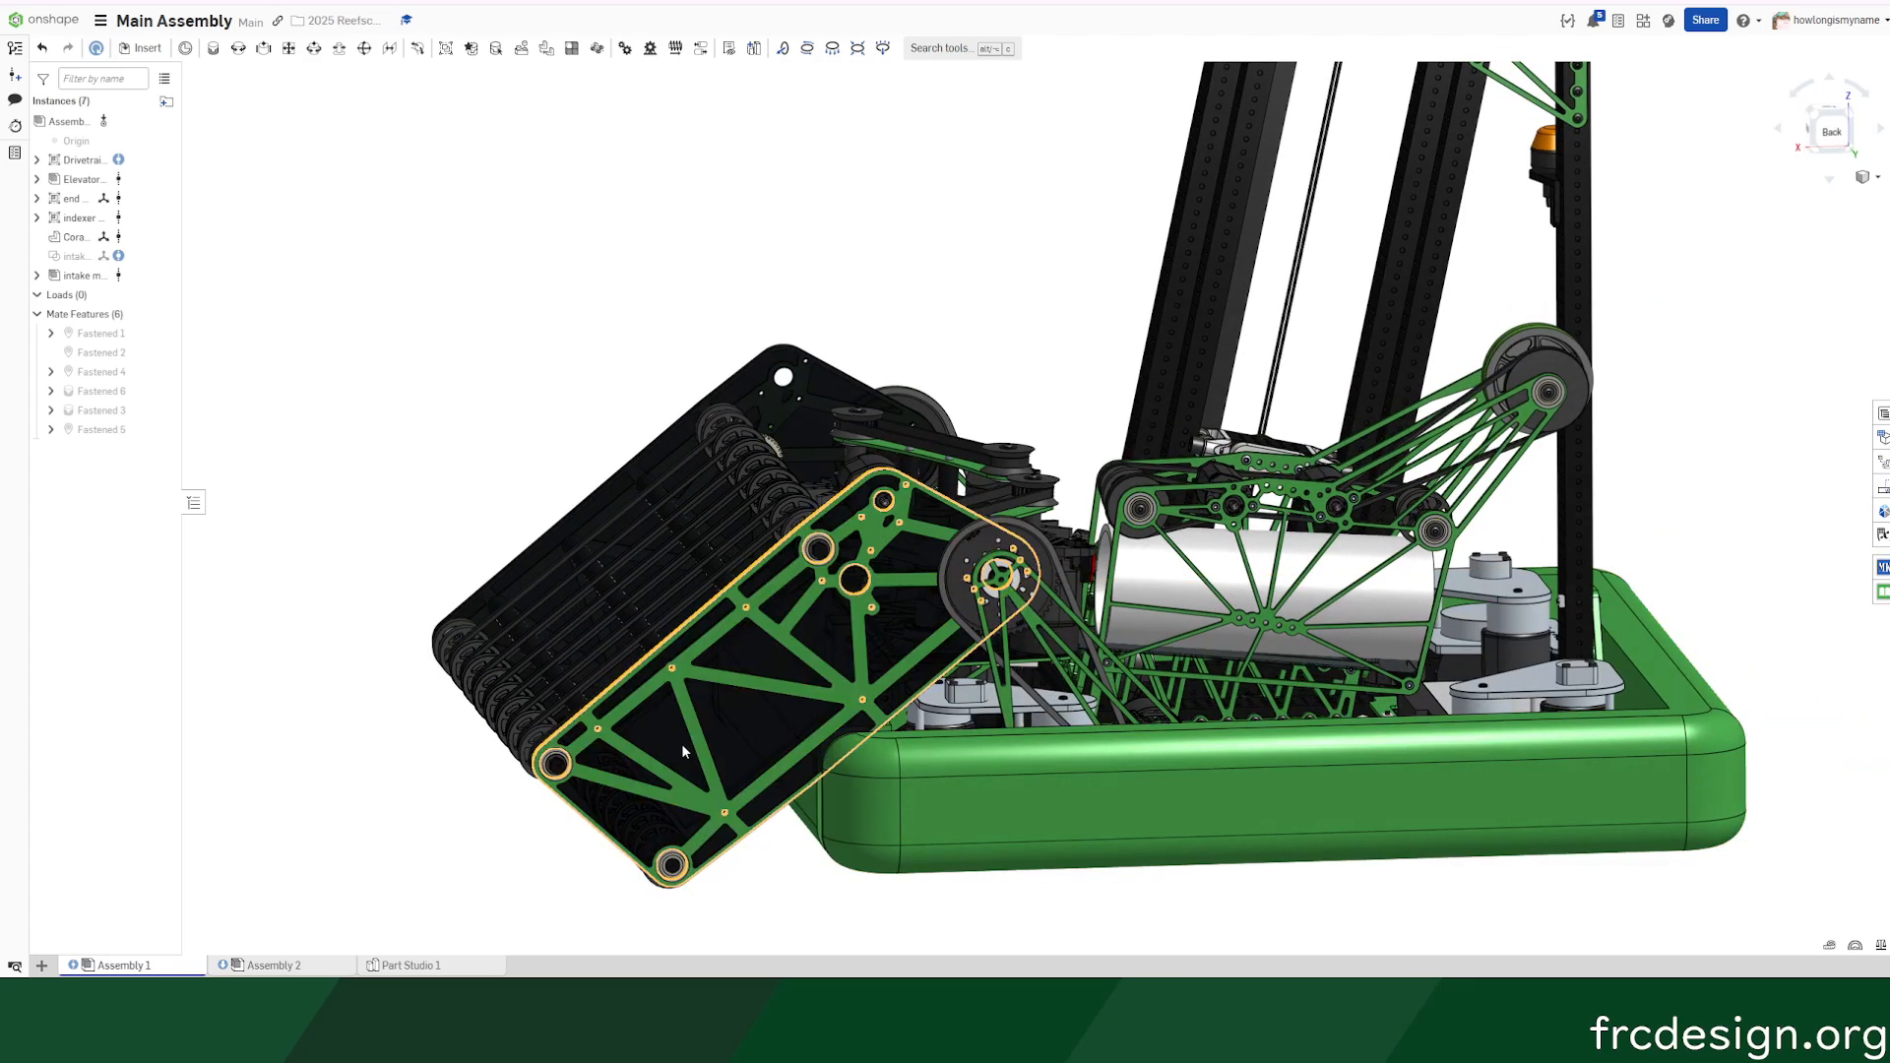
{"action": "mouse_move", "coordinate": [764, 730]}
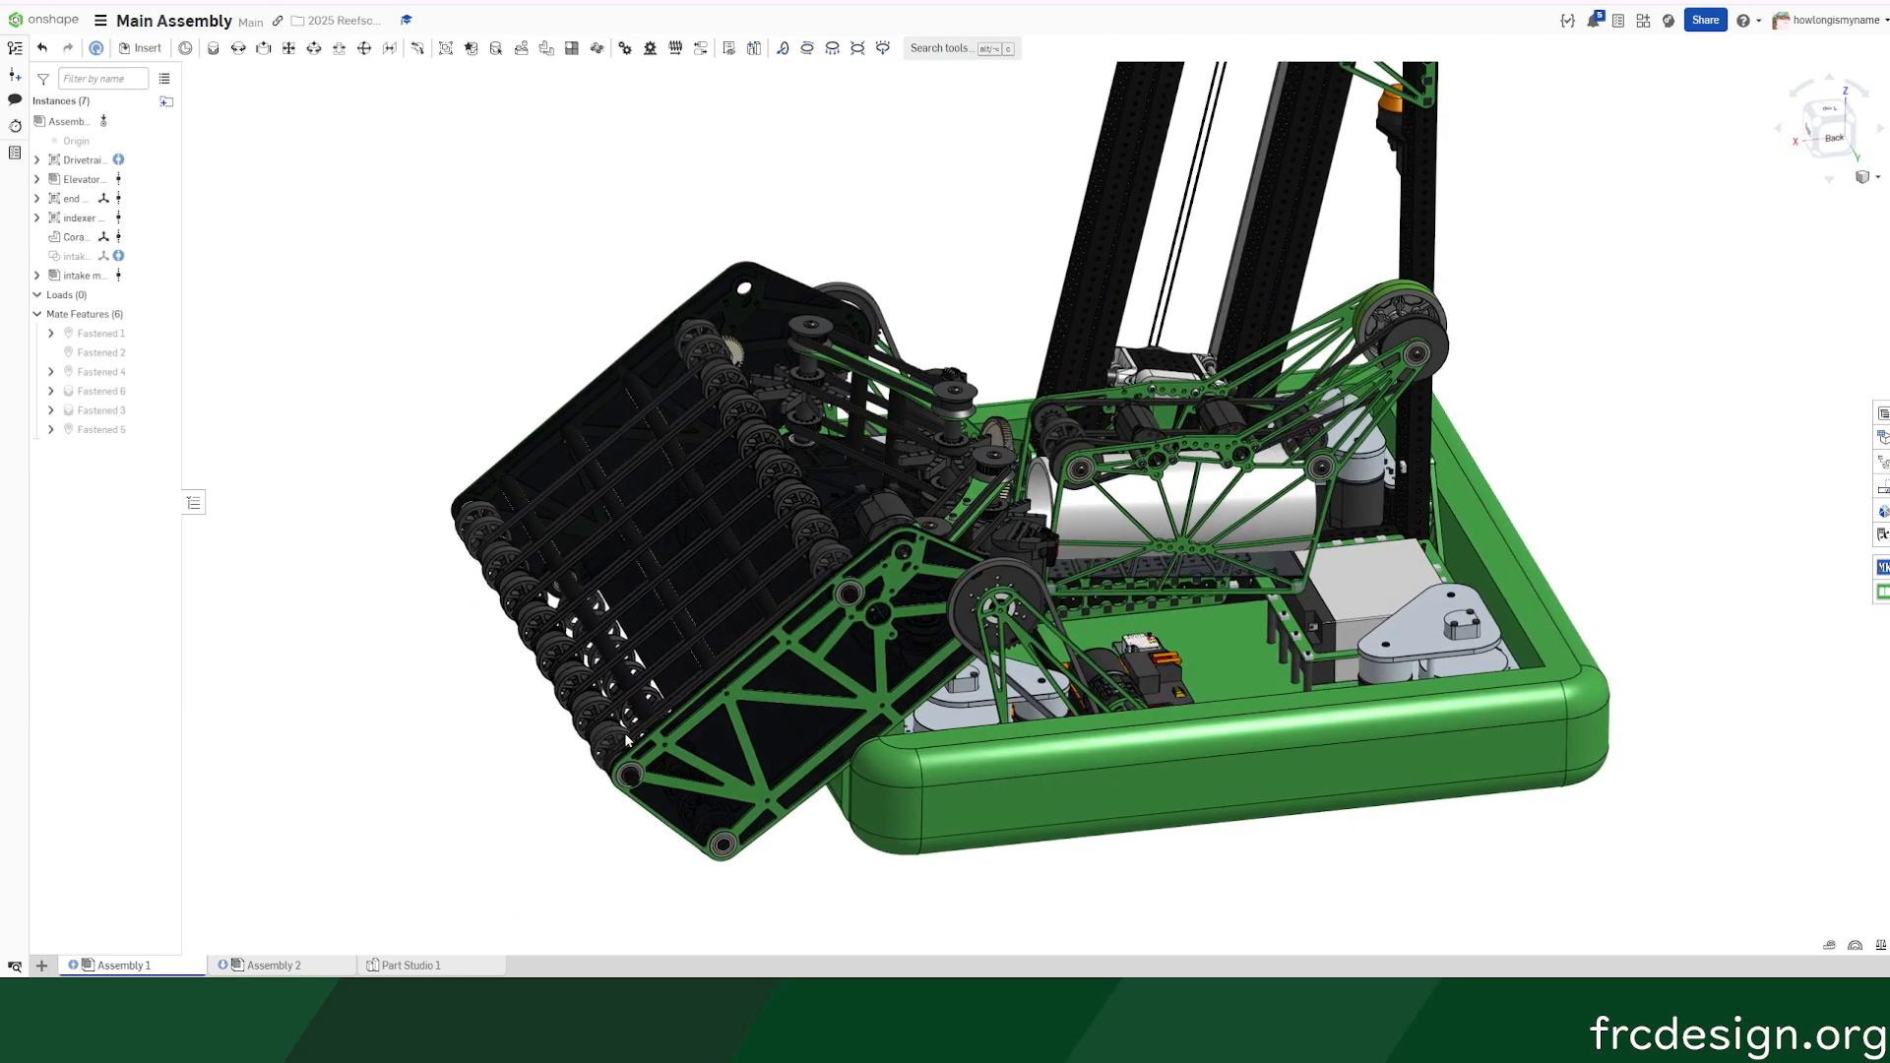
{"action": "left_click", "coordinate": [815, 735]}
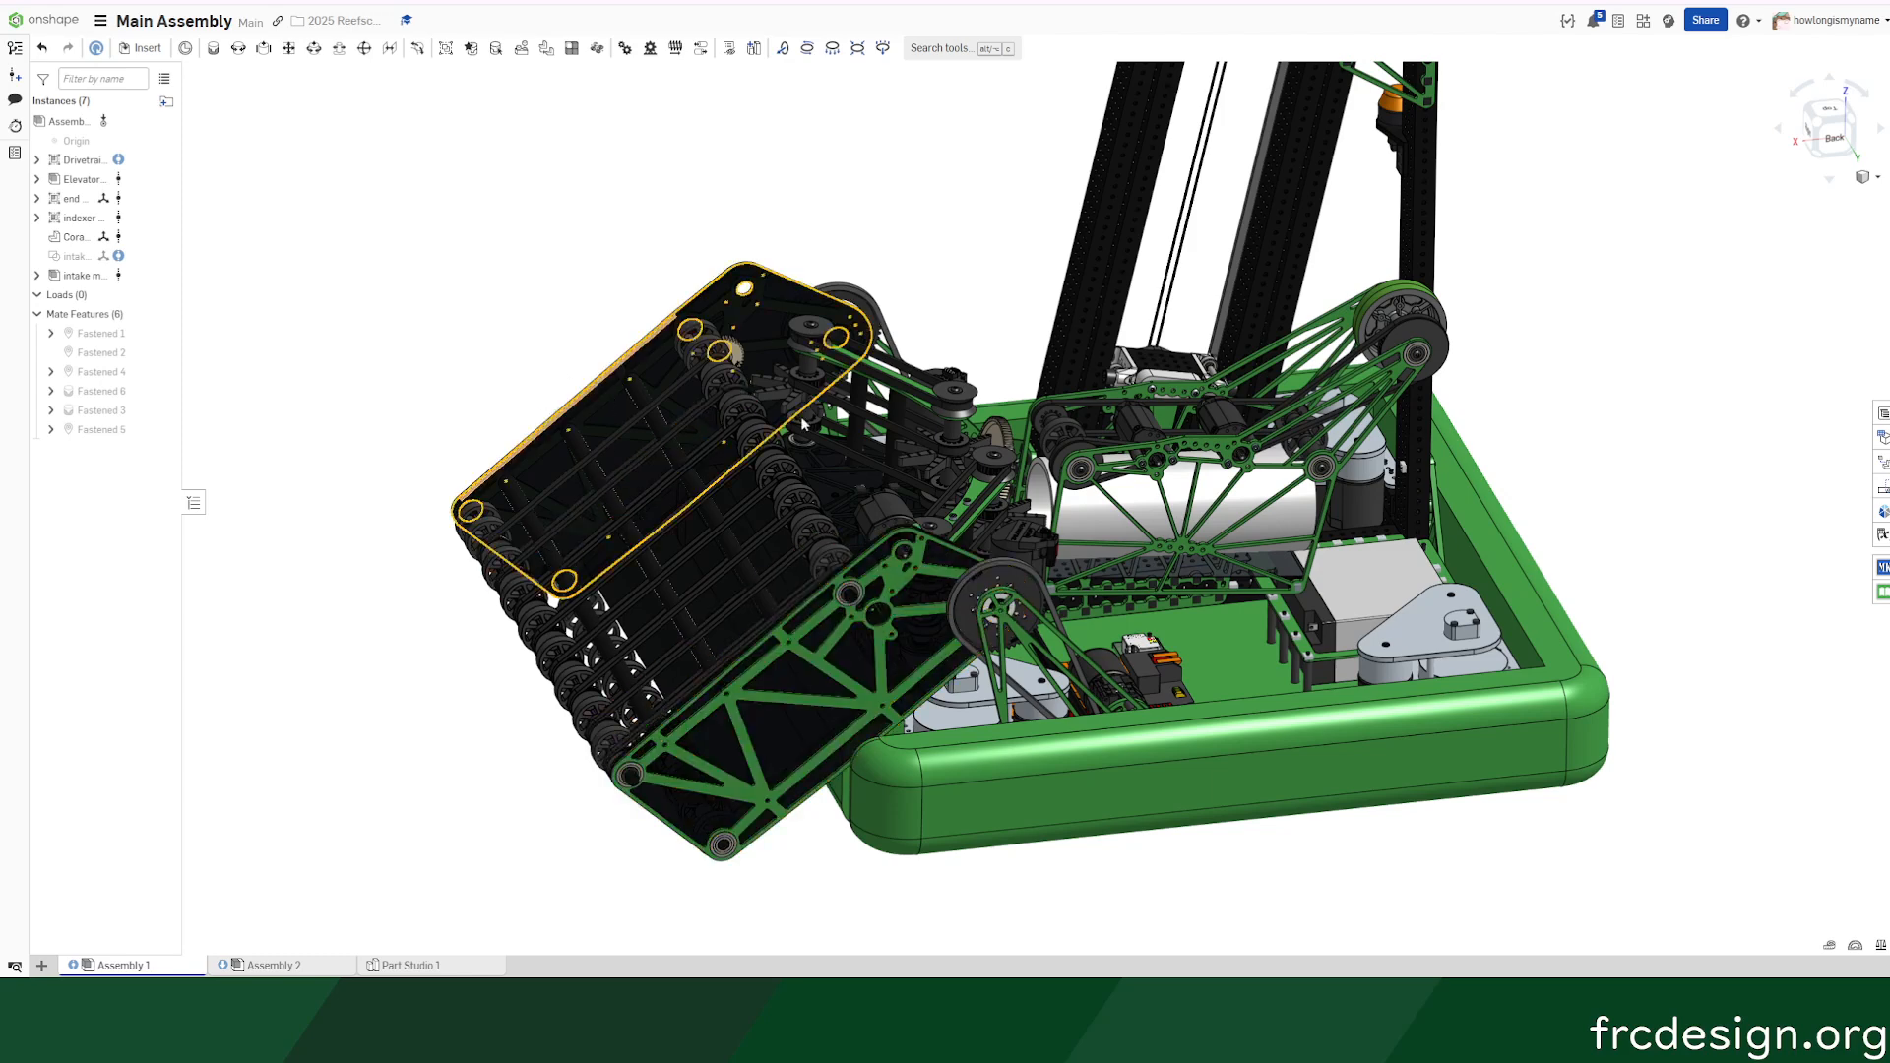
{"action": "left_click", "coordinate": [1203, 470]}
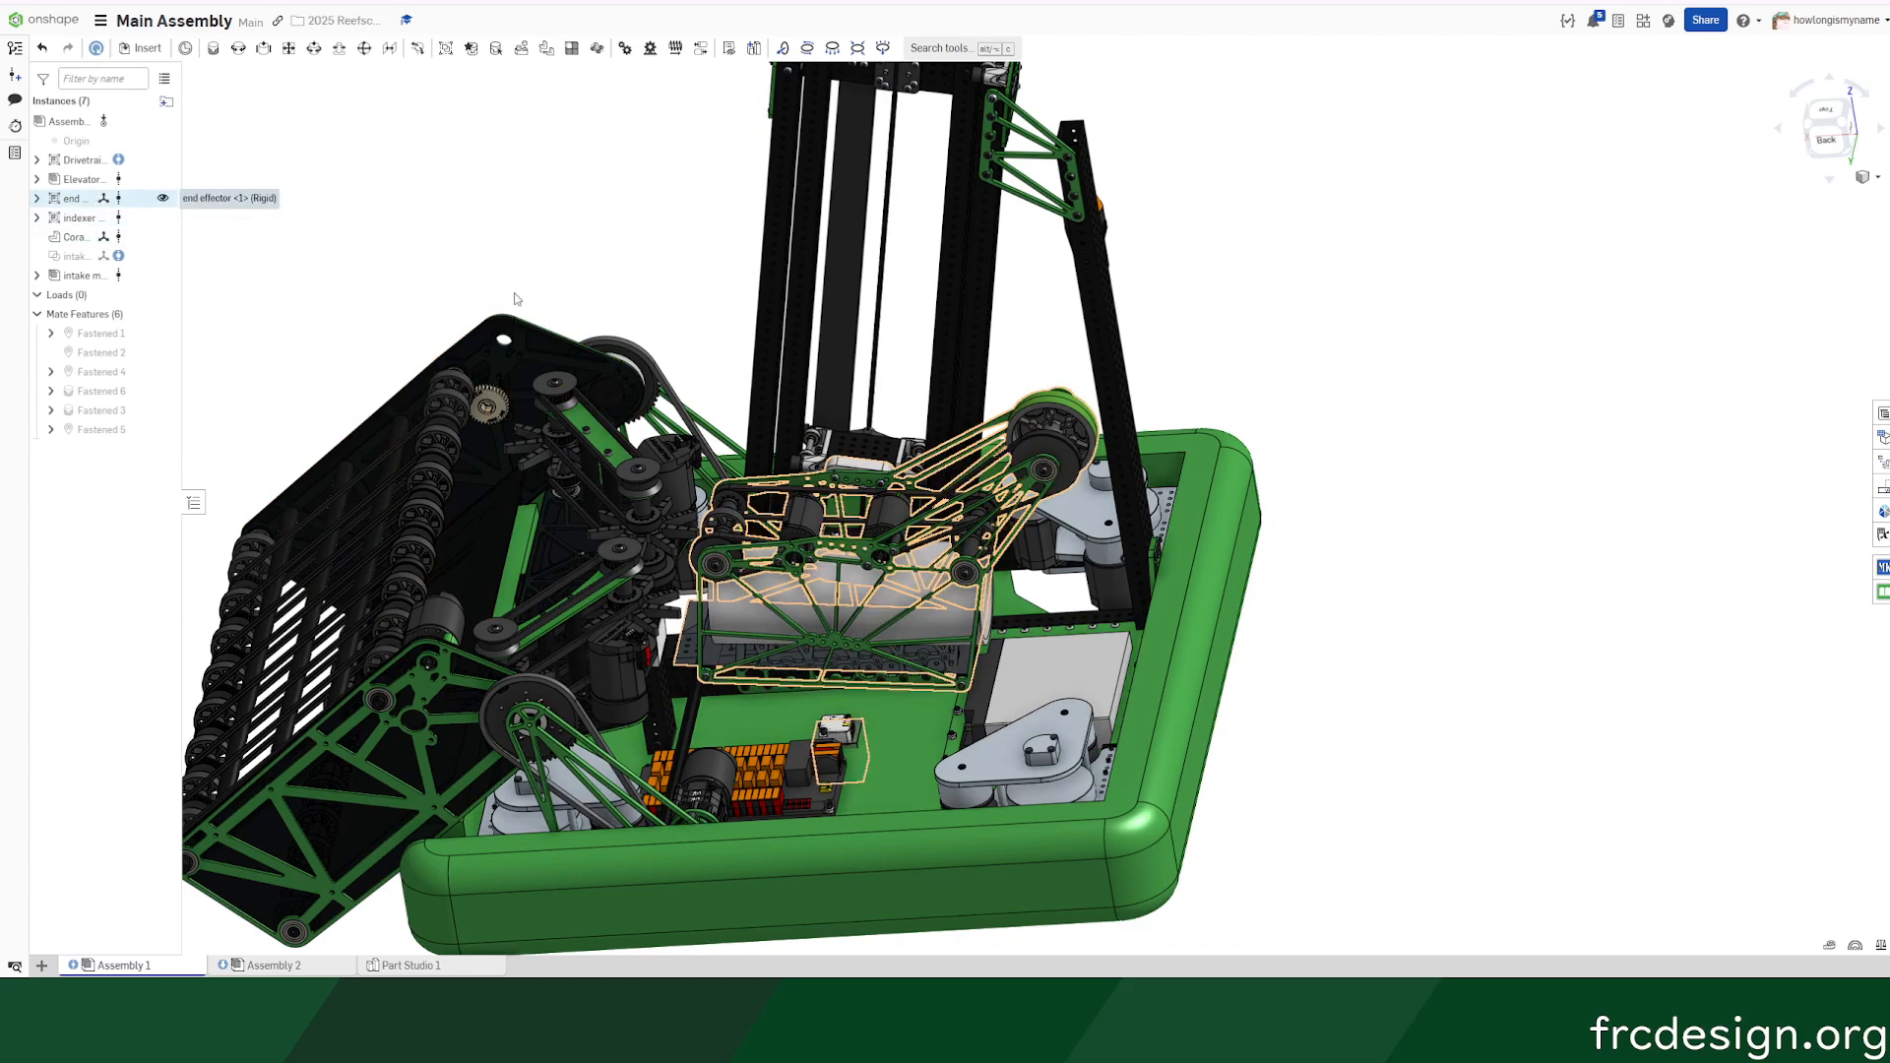
{"action": "left_click", "coordinate": [727, 48]}
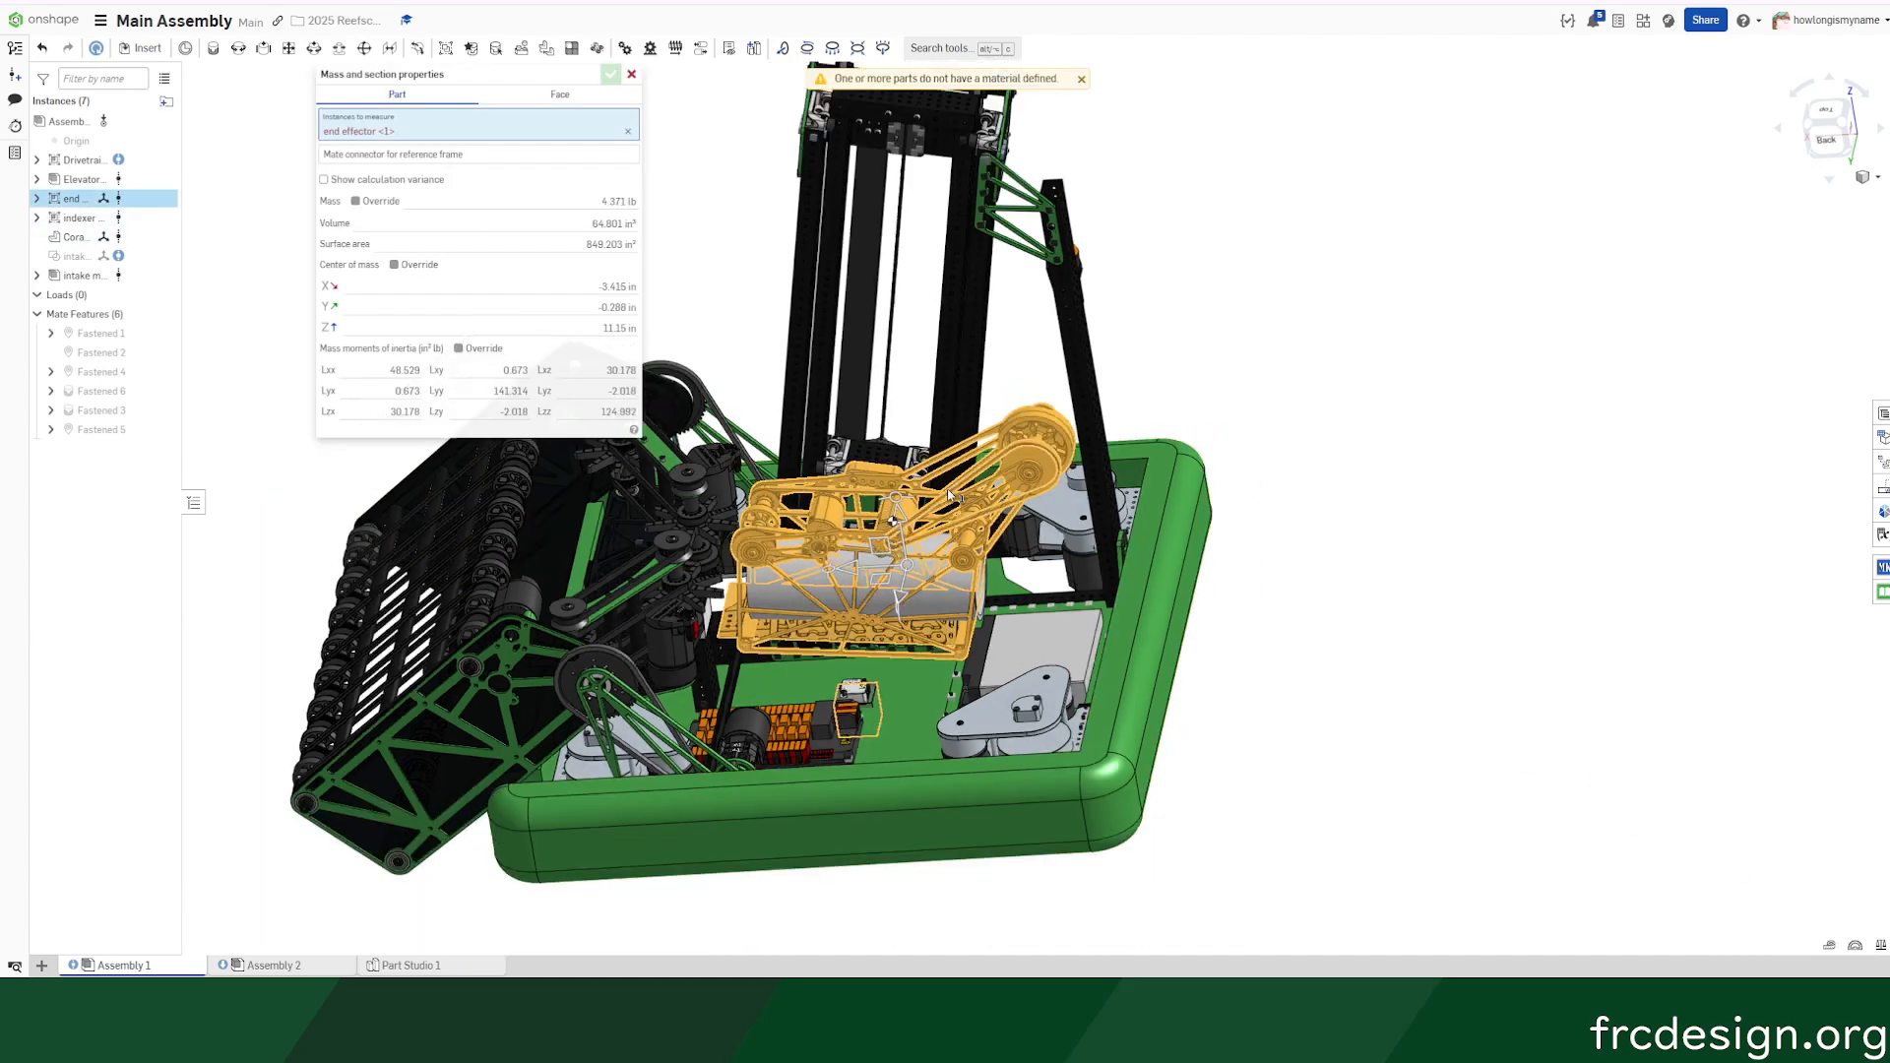
{"action": "left_click", "coordinate": [632, 74]}
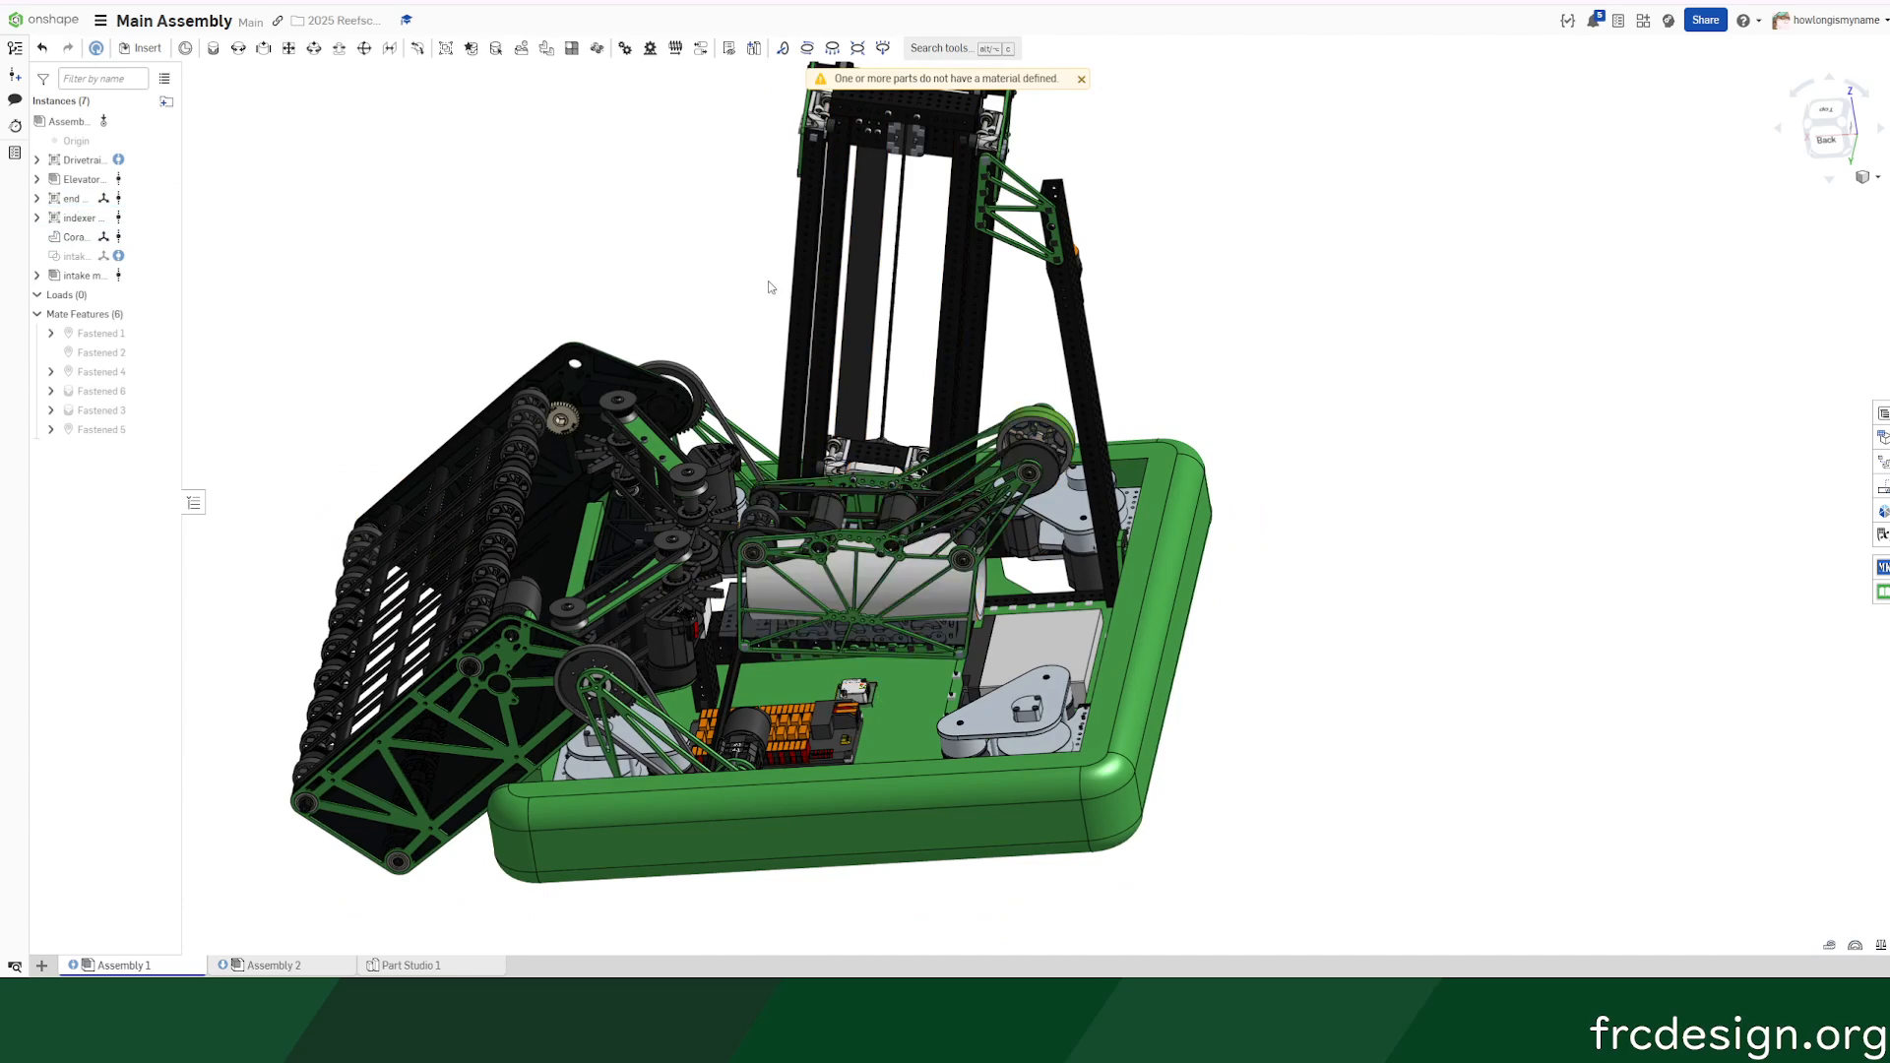
{"action": "scroll", "scroll_direction": "down", "scroll_amount": 3}
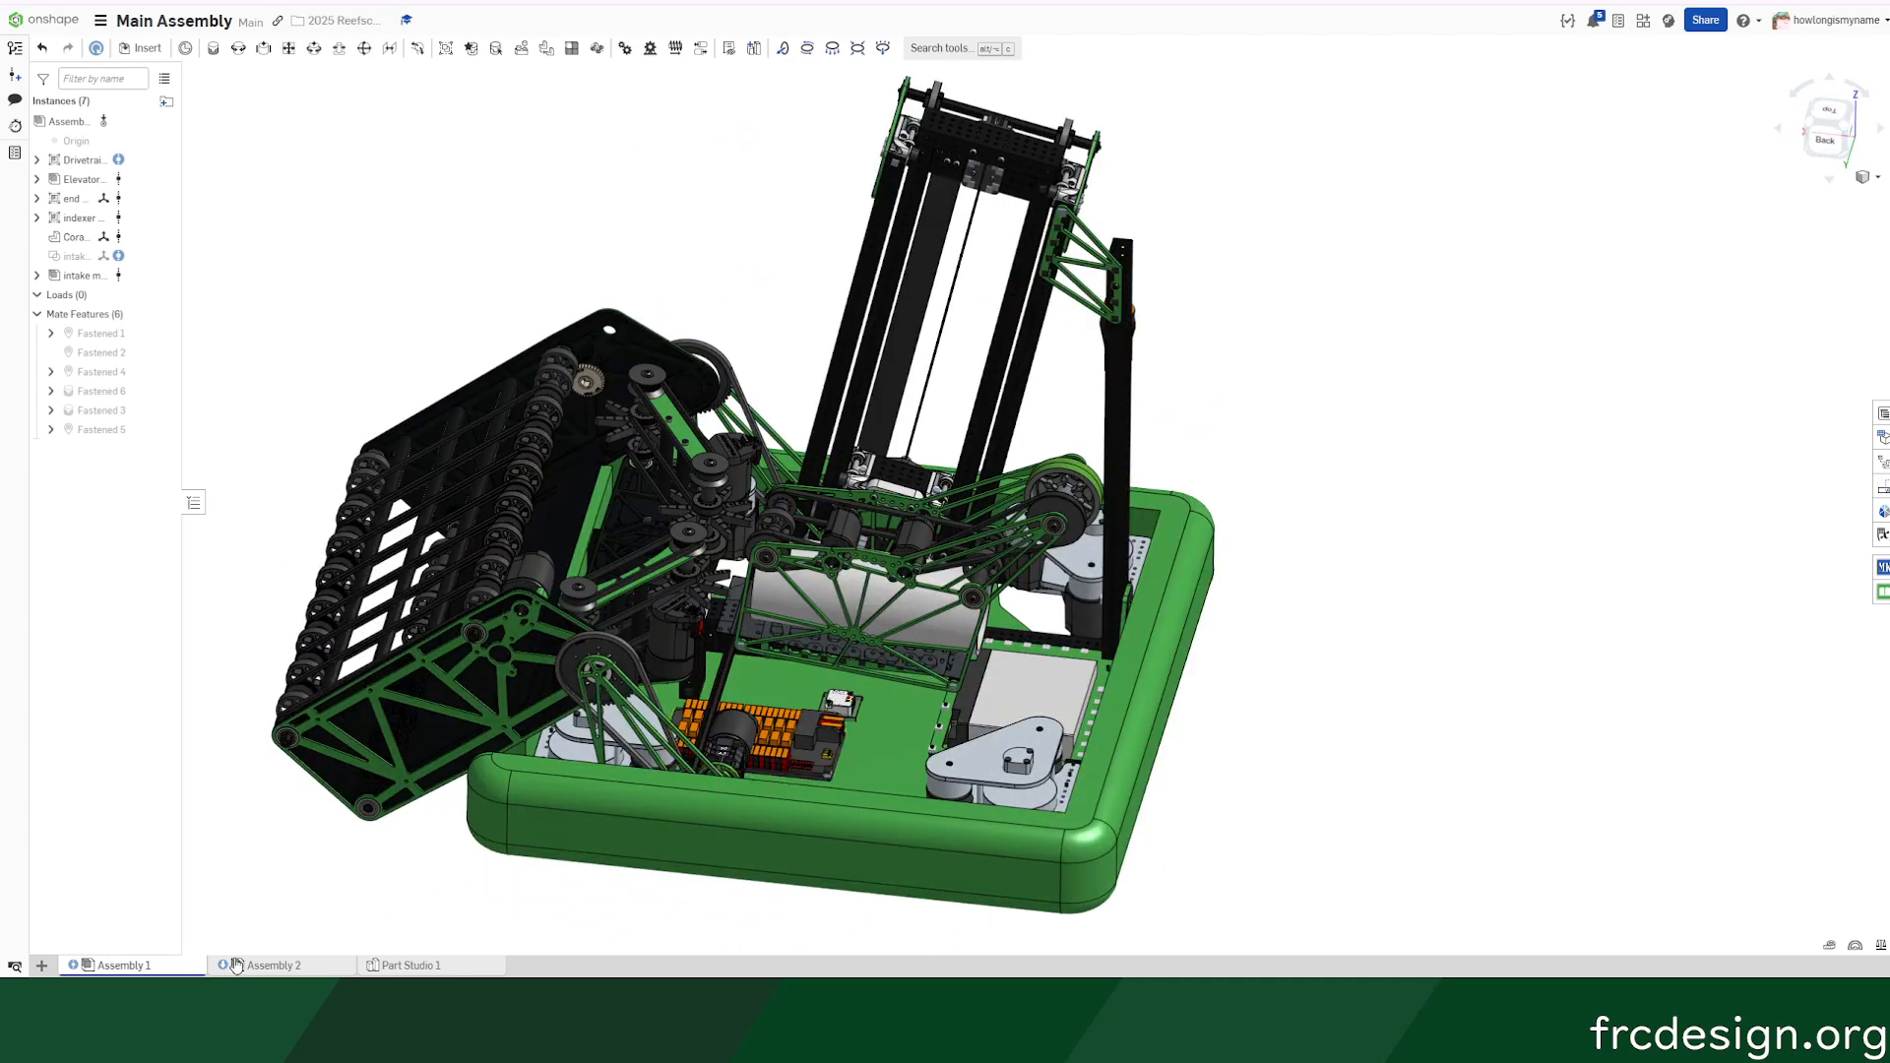
- Switch to Assembly 2 with the robot on the field, view from the back, and zoom in
{"action": "left_click", "coordinate": [273, 965]}
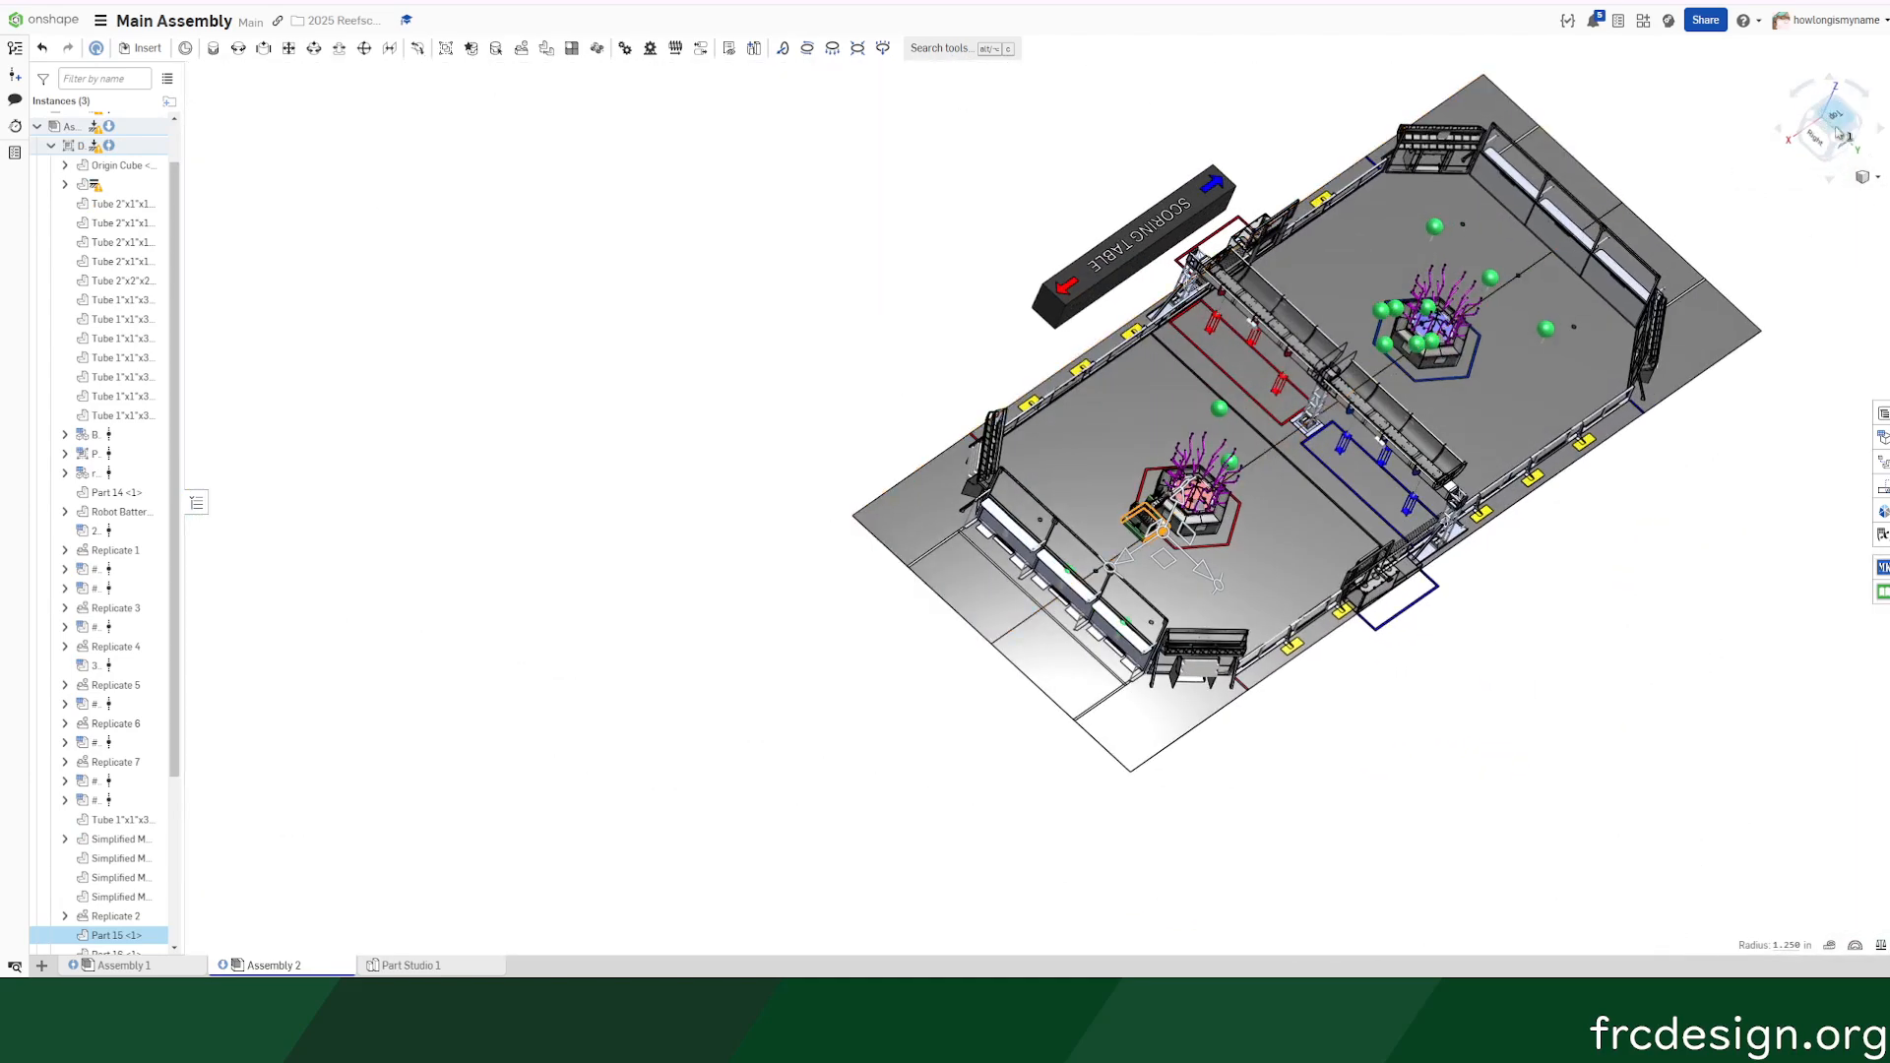
{"action": "left_click", "coordinate": [1828, 128]}
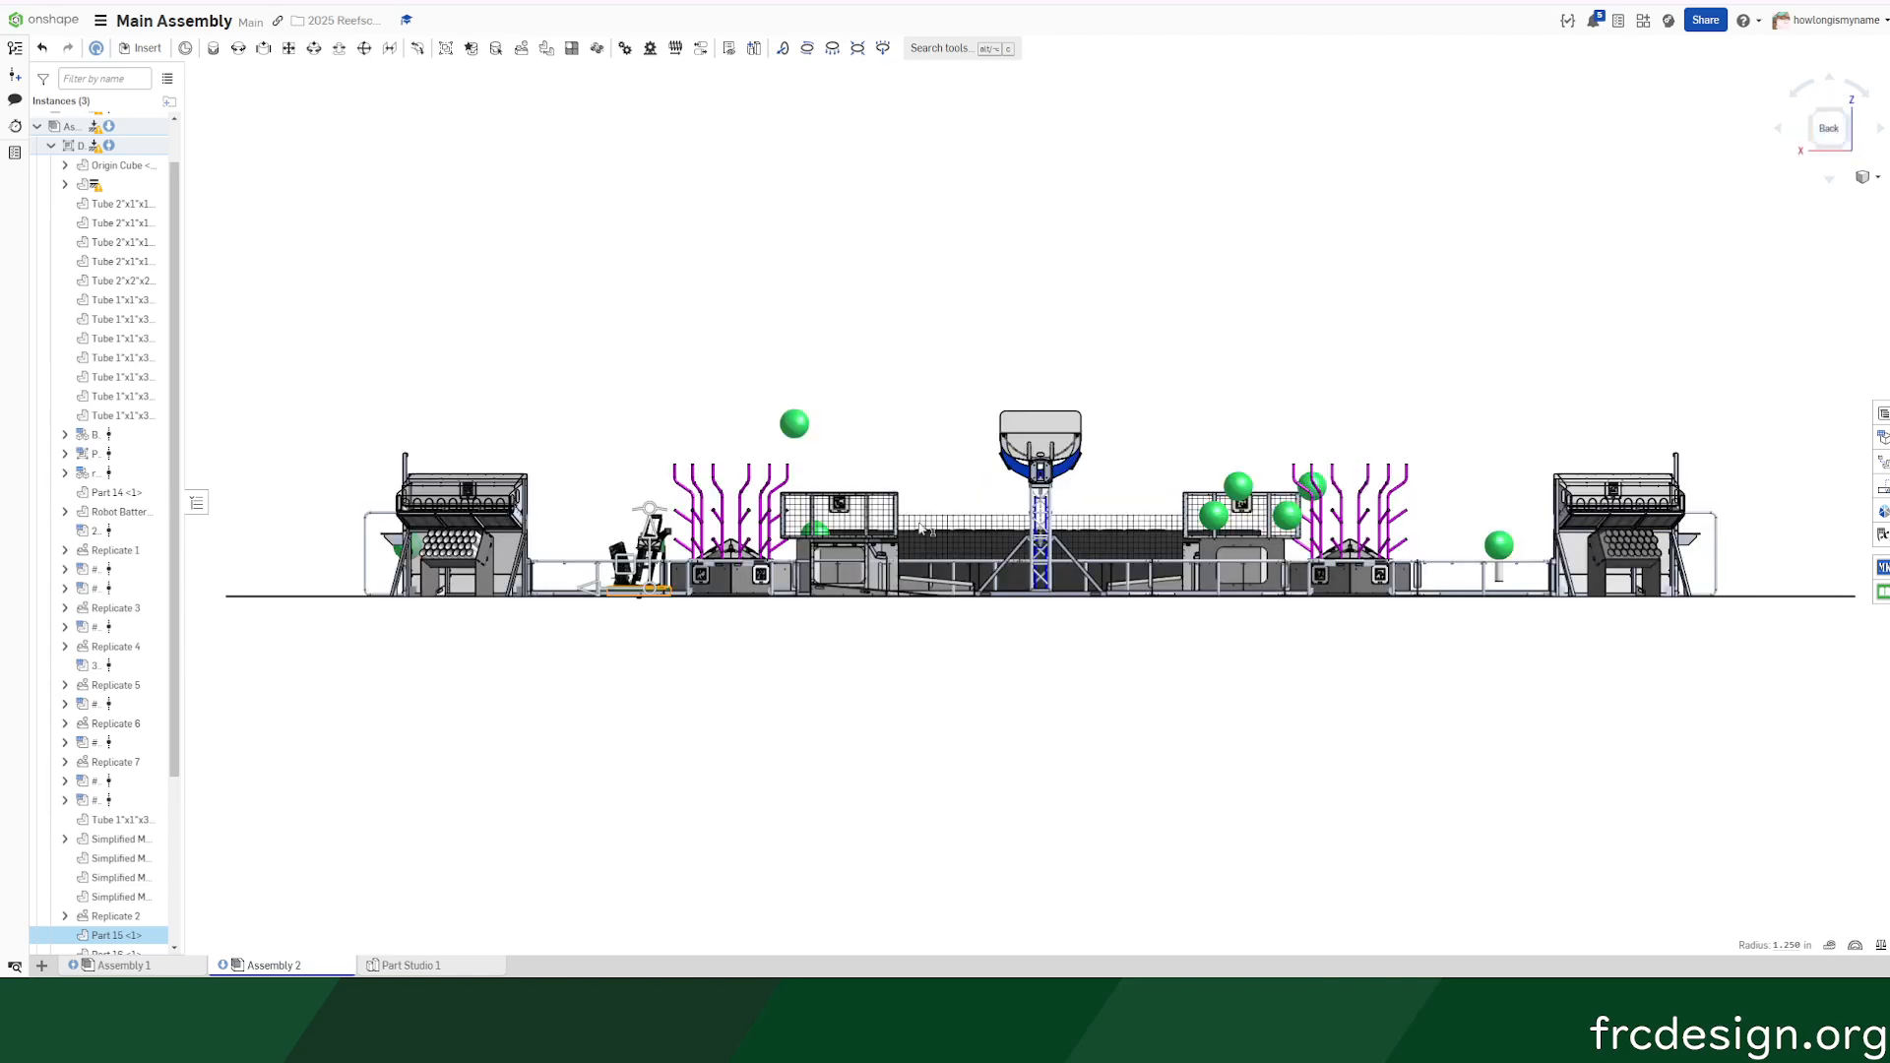
{"action": "scroll", "scroll_direction": "up", "scroll_amount": 3}
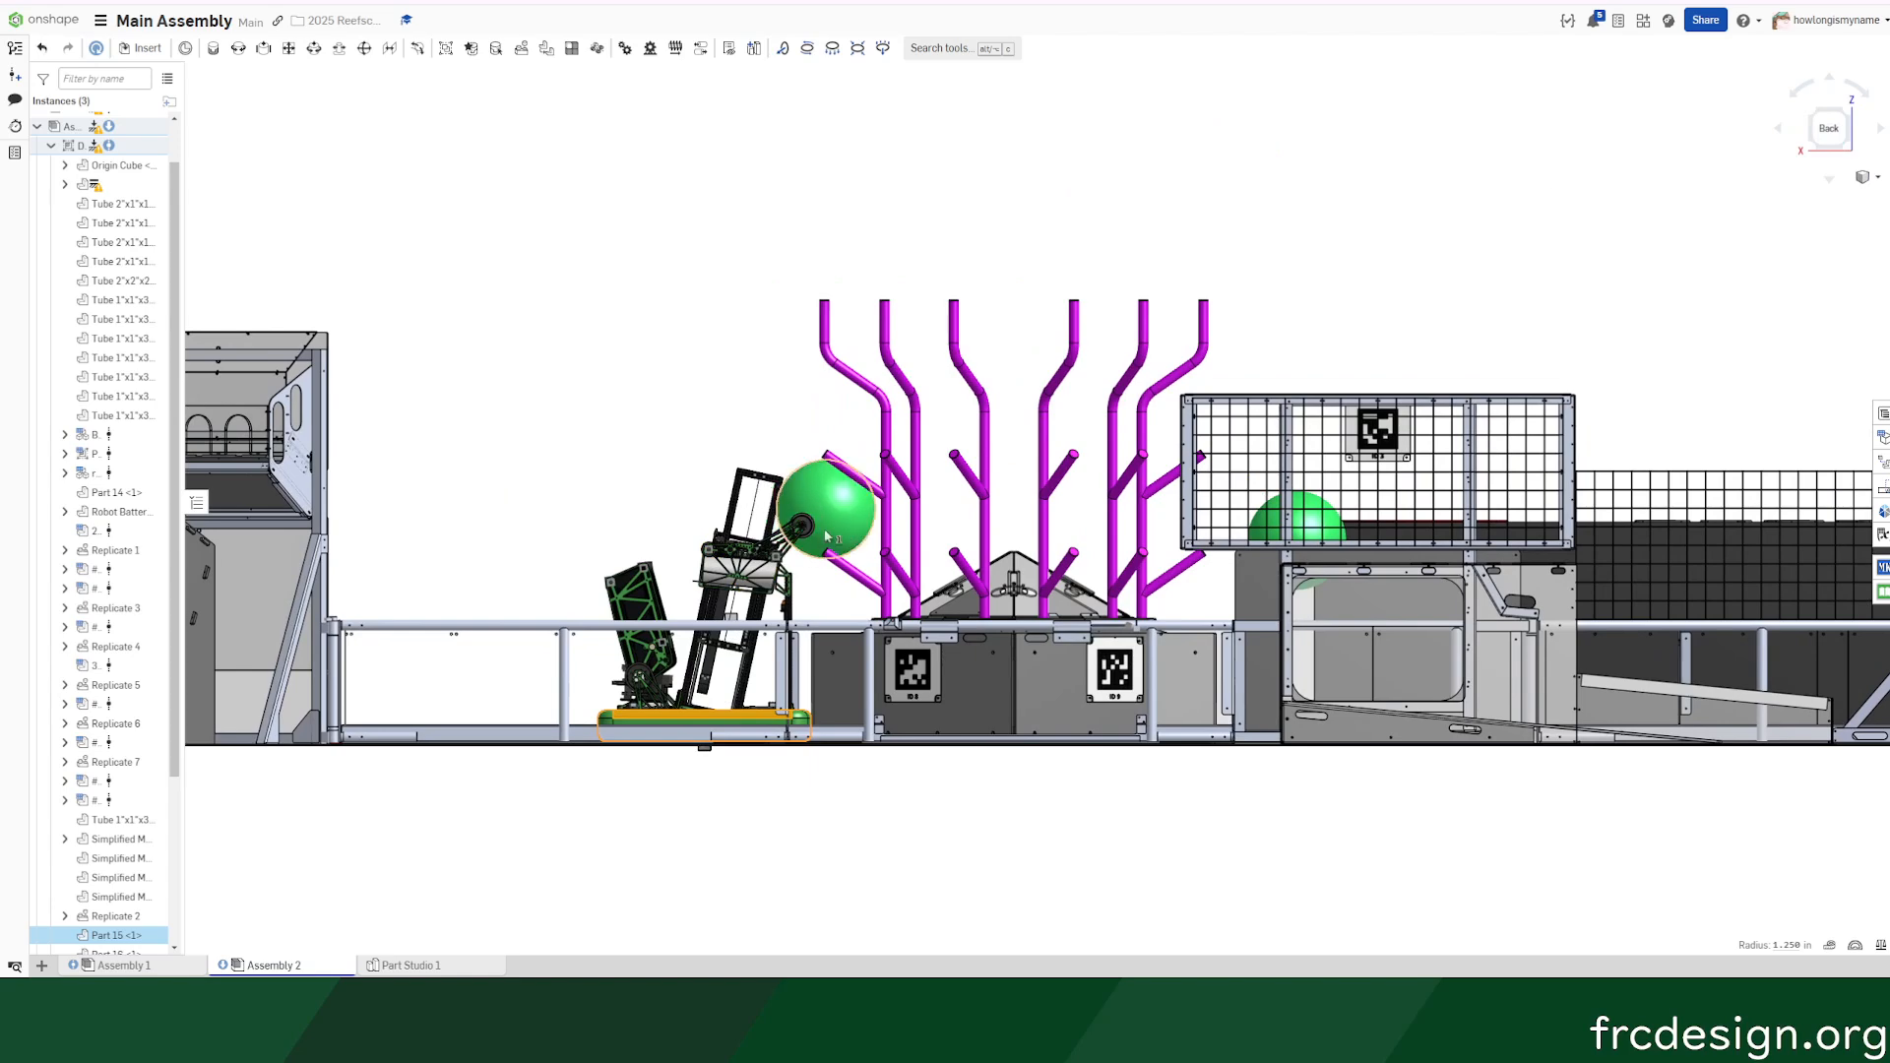
{"action": "scroll", "scroll_direction": "up", "scroll_amount": 3}
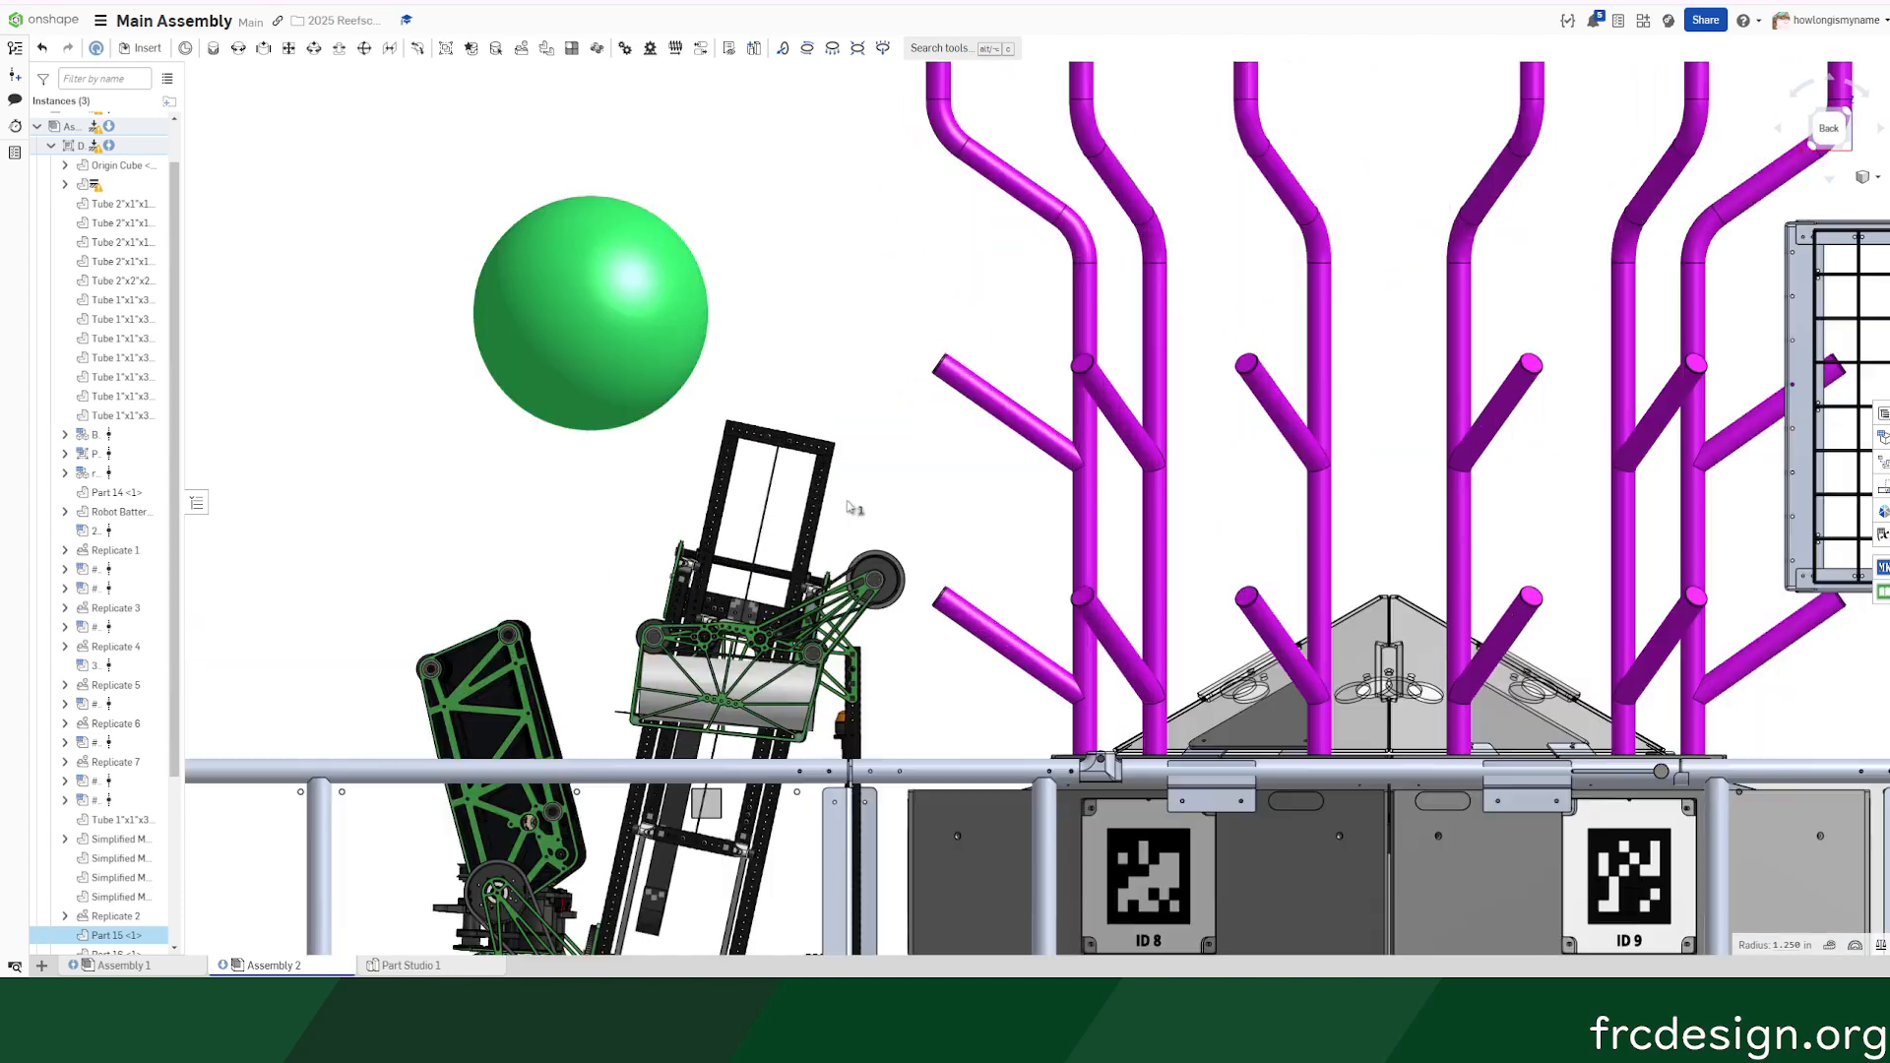
{"action": "mouse_move", "coordinate": [892, 366]}
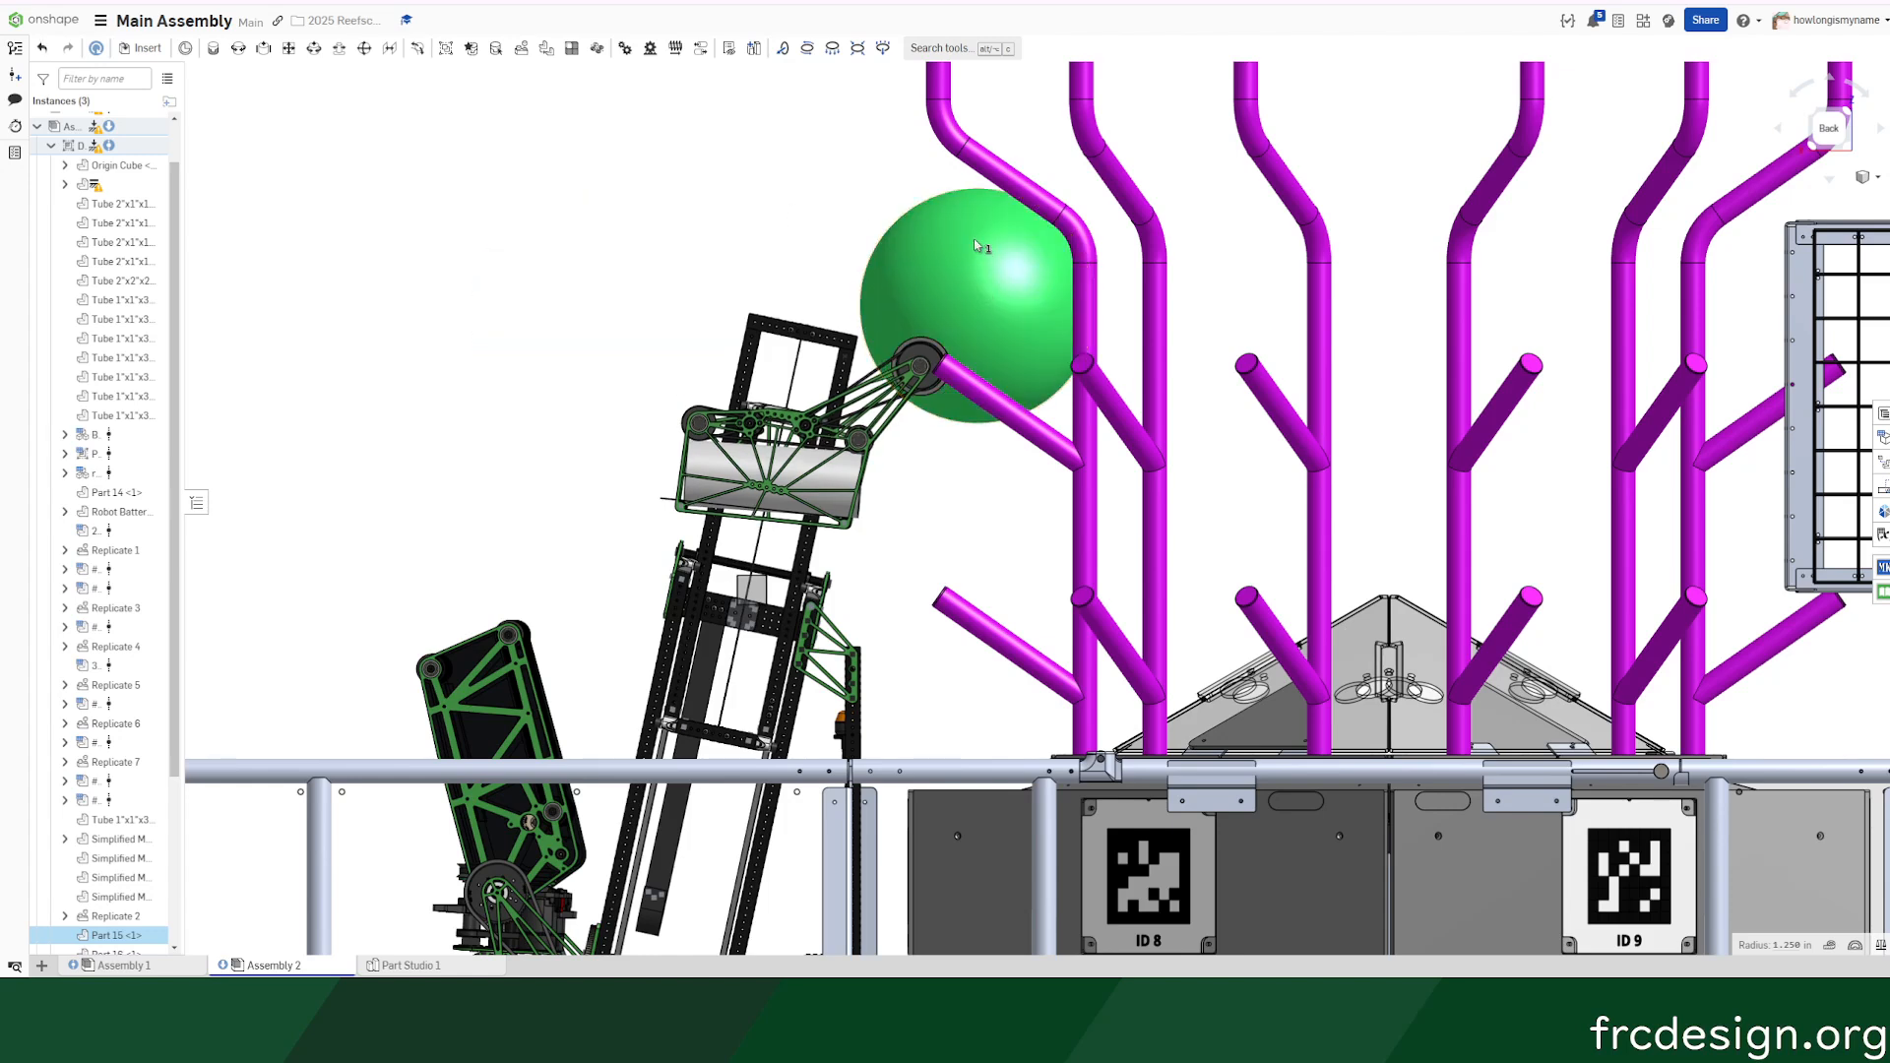
{"action": "mouse_move", "coordinate": [913, 195]}
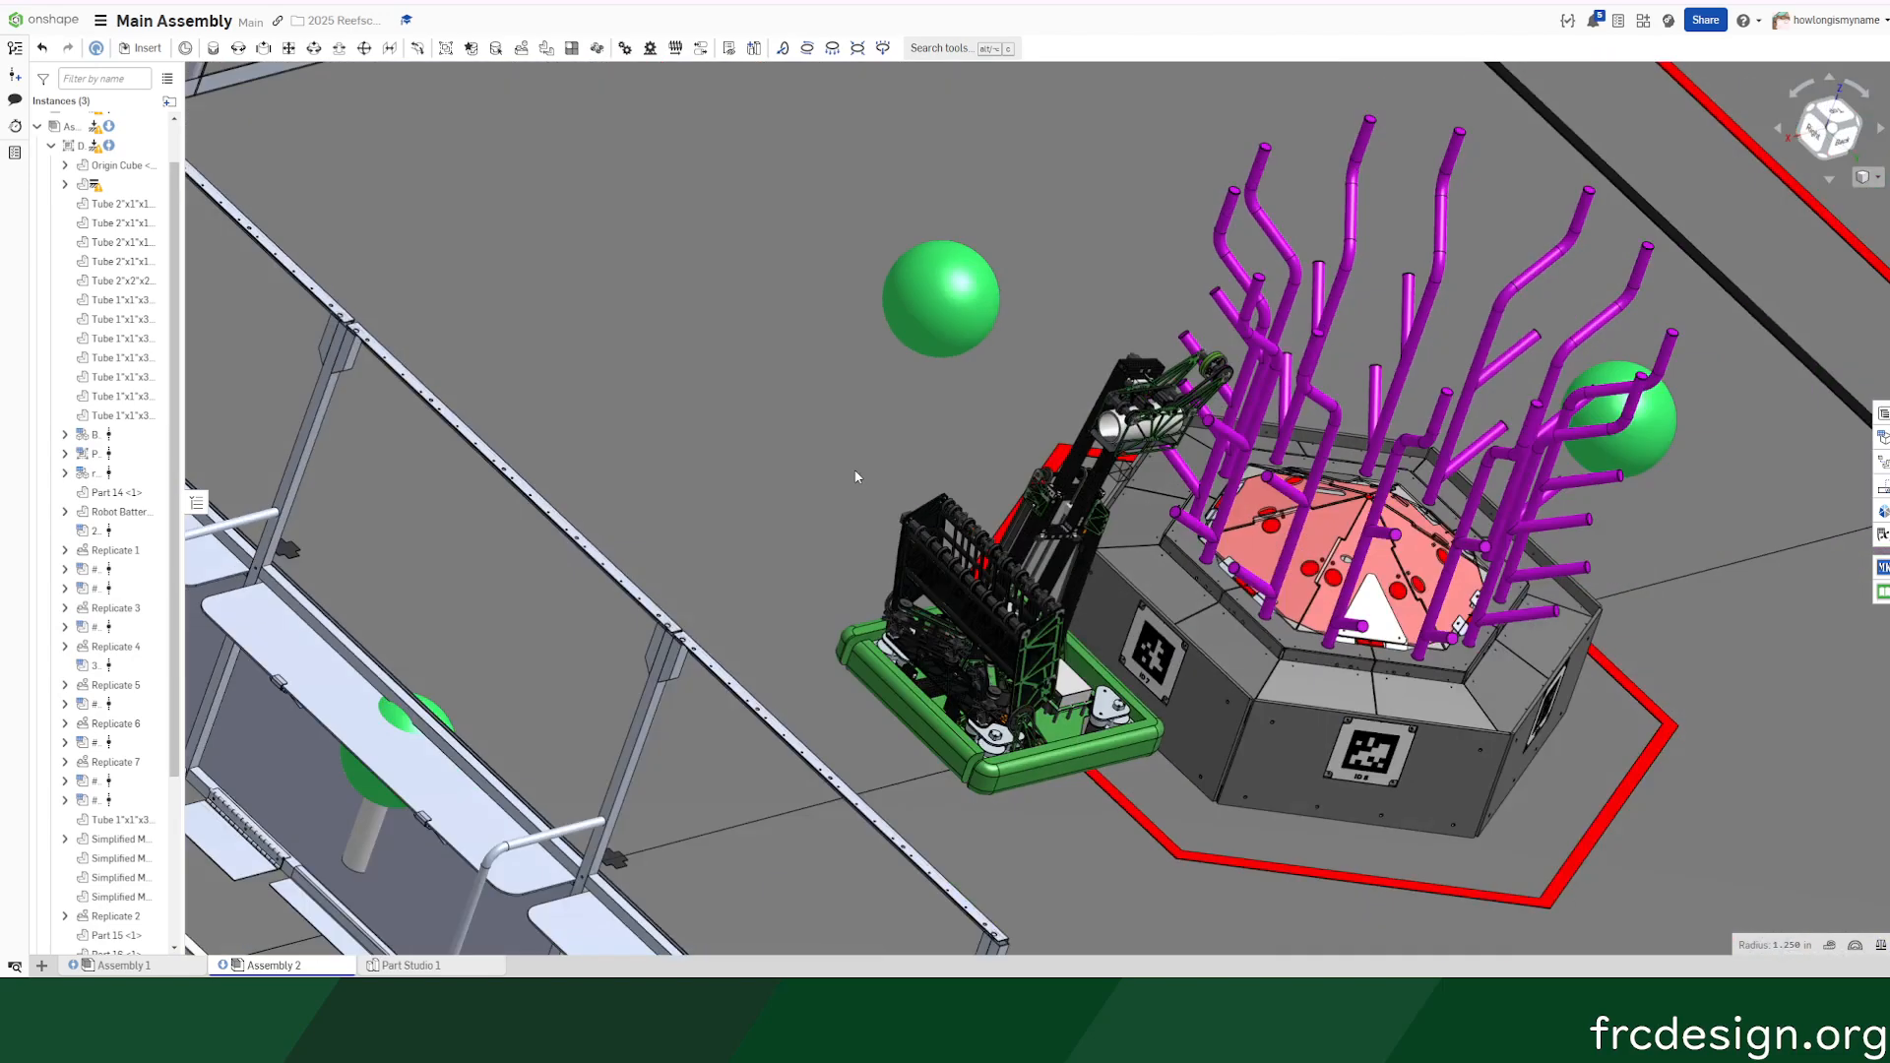
- Return to the Assembly 1 tab showing the standalone robot
{"action": "left_click", "coordinate": [120, 965]}
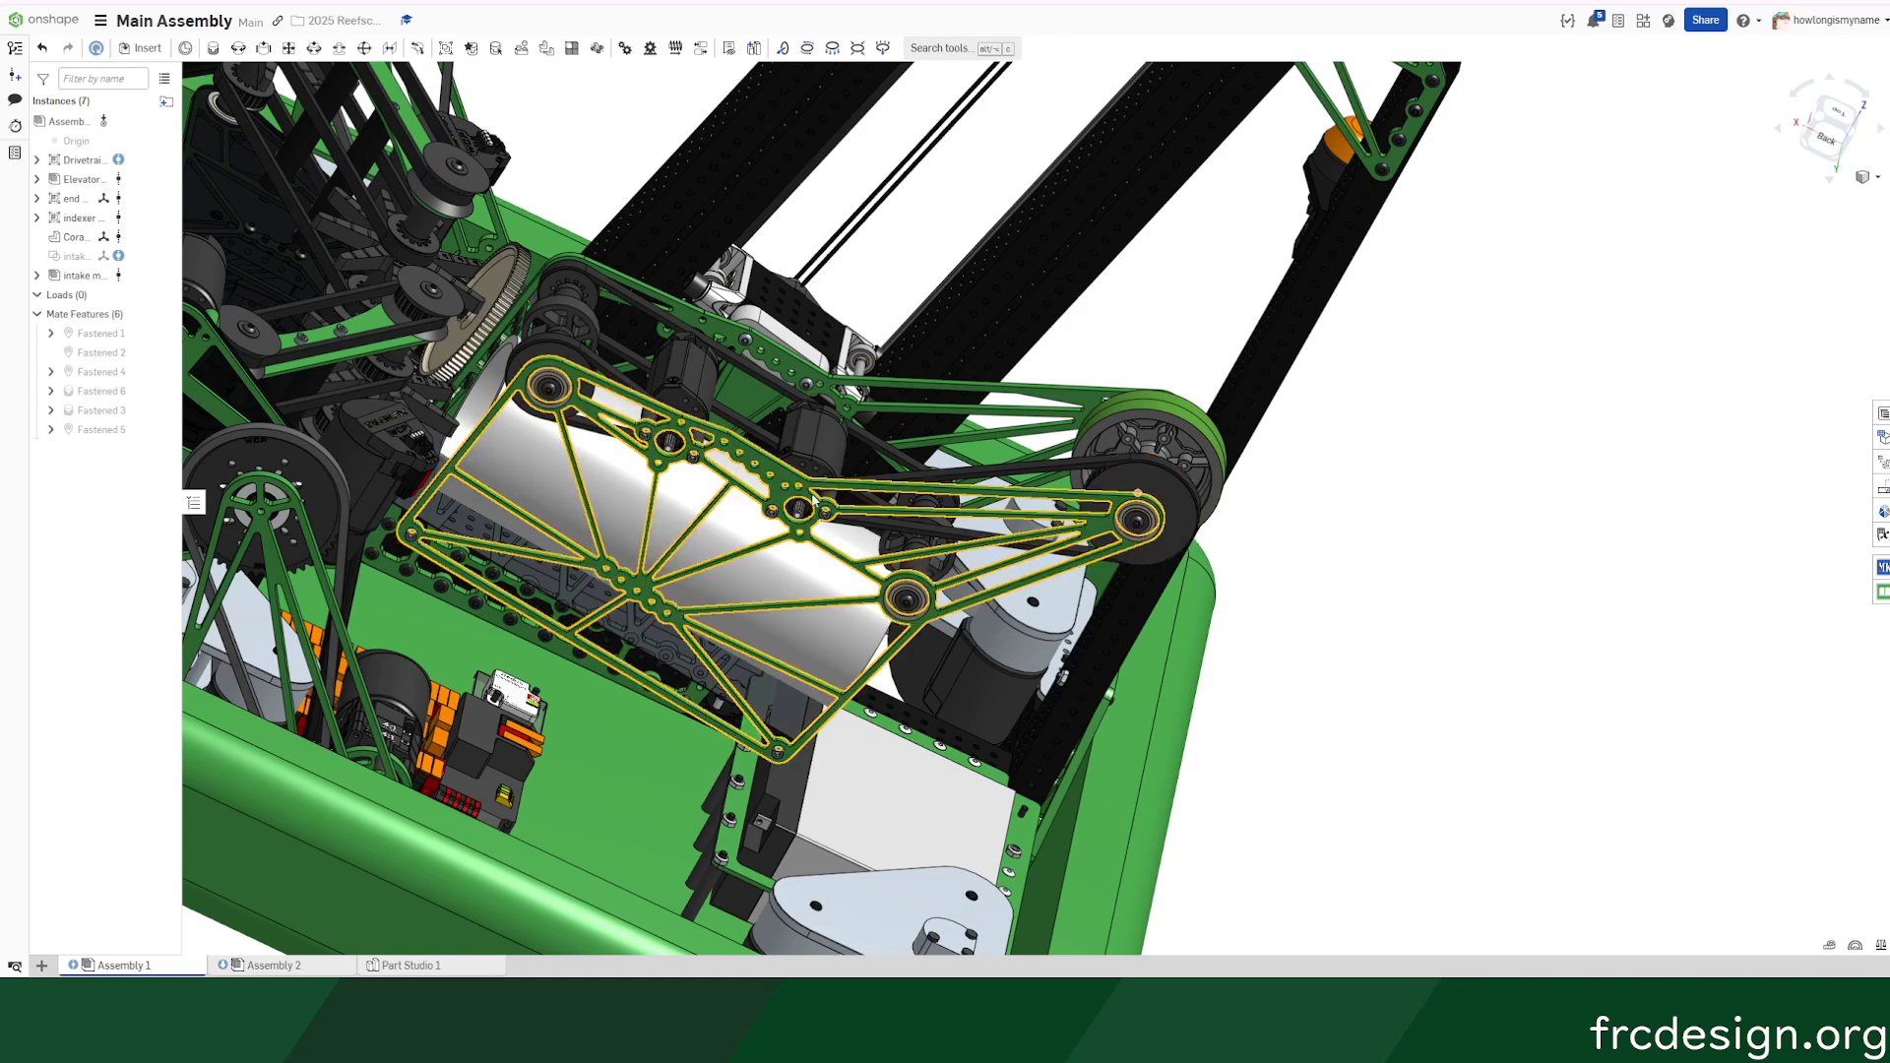
{"action": "left_click_drag", "start_coordinate": [843, 482], "coordinate": [772, 471]}
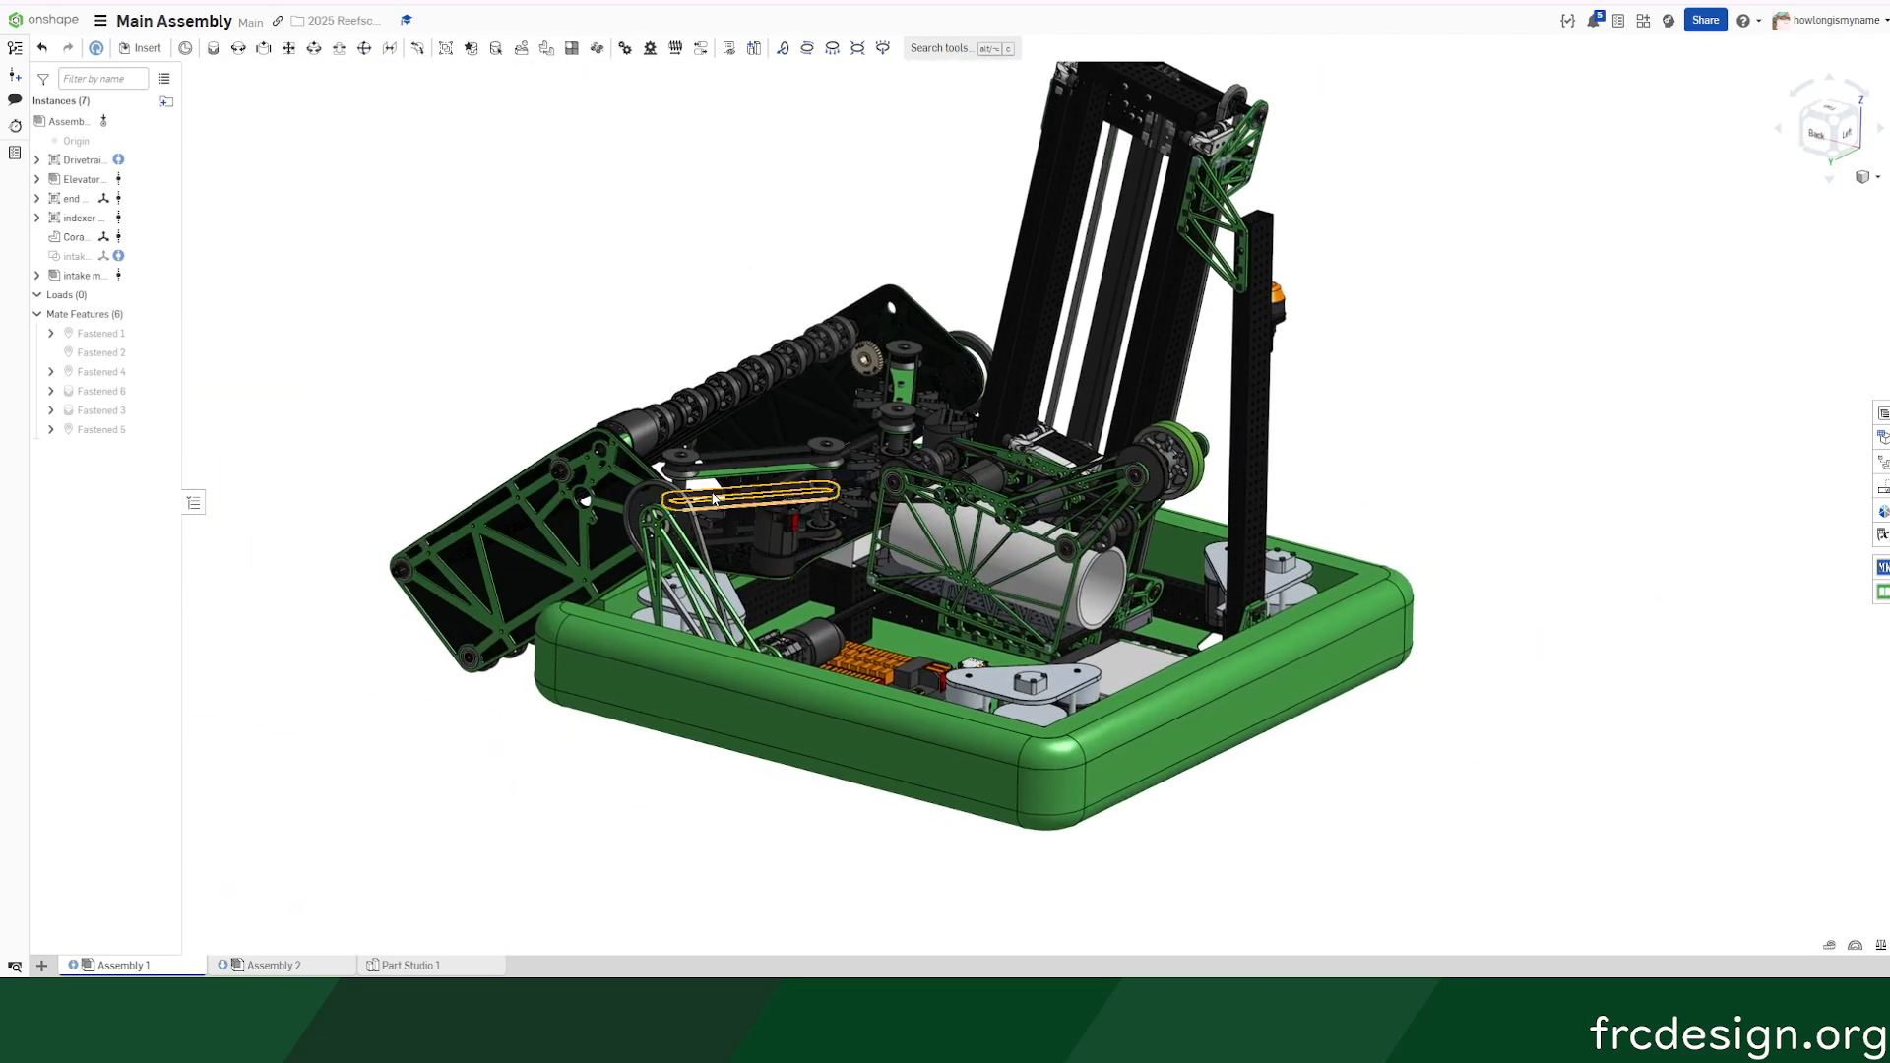
{"action": "left_click_drag", "start_coordinate": [844, 483], "coordinate": [760, 458]}
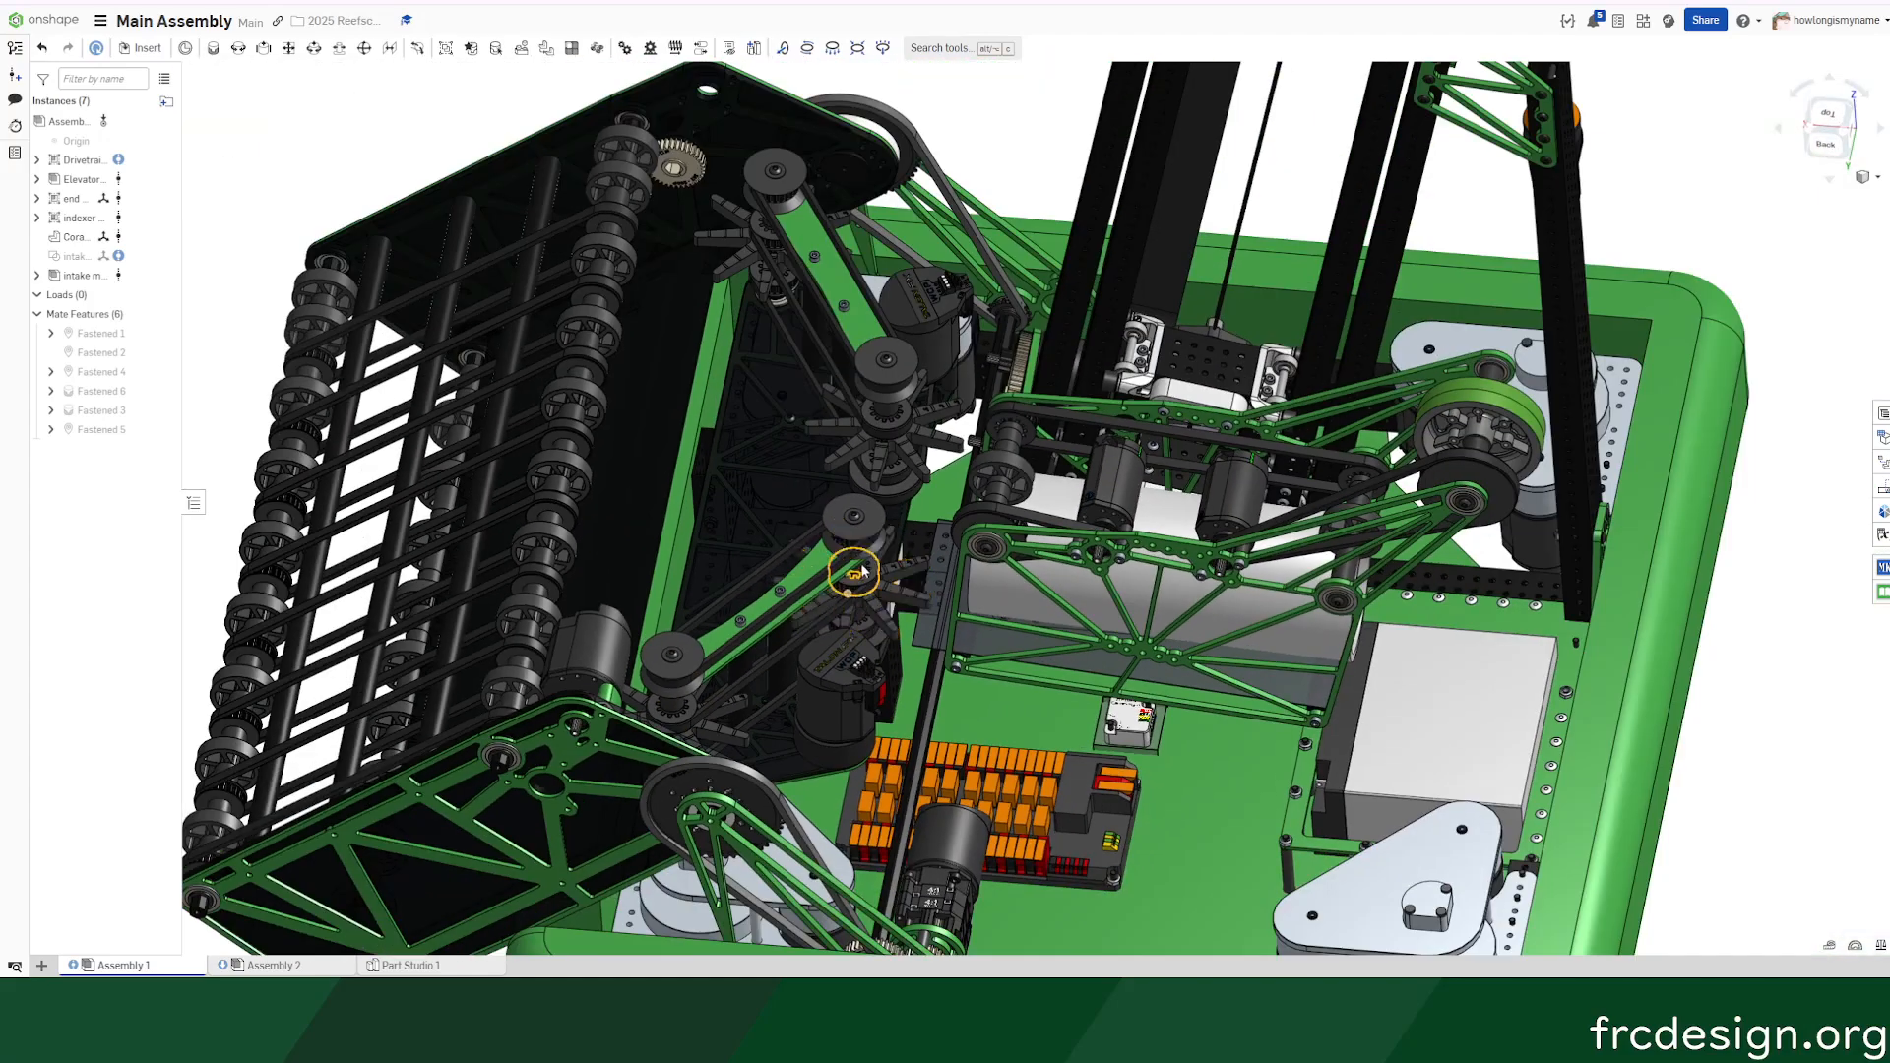
{"action": "left_click", "coordinate": [783, 236]}
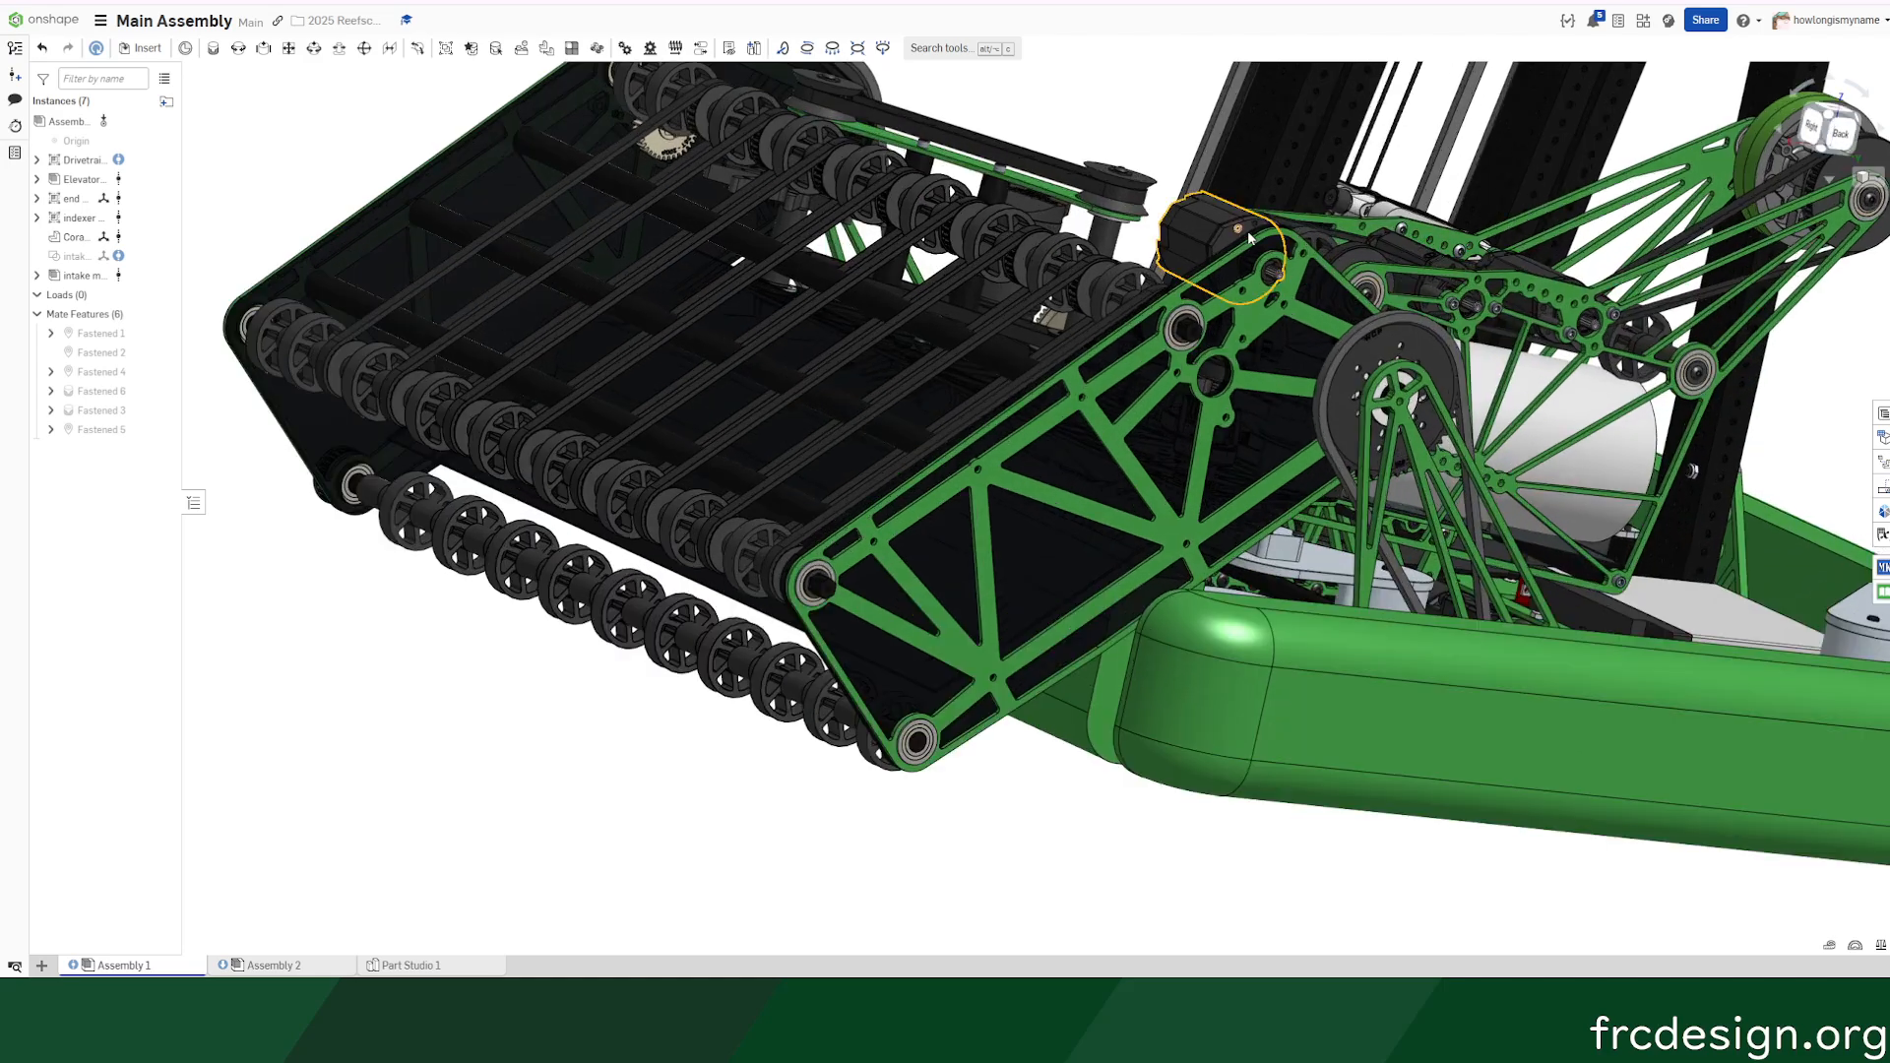
- Right-click the intake motor, then drag the elevator carriage to the top of its slider
{"action": "right_click", "coordinate": [1223, 247]}
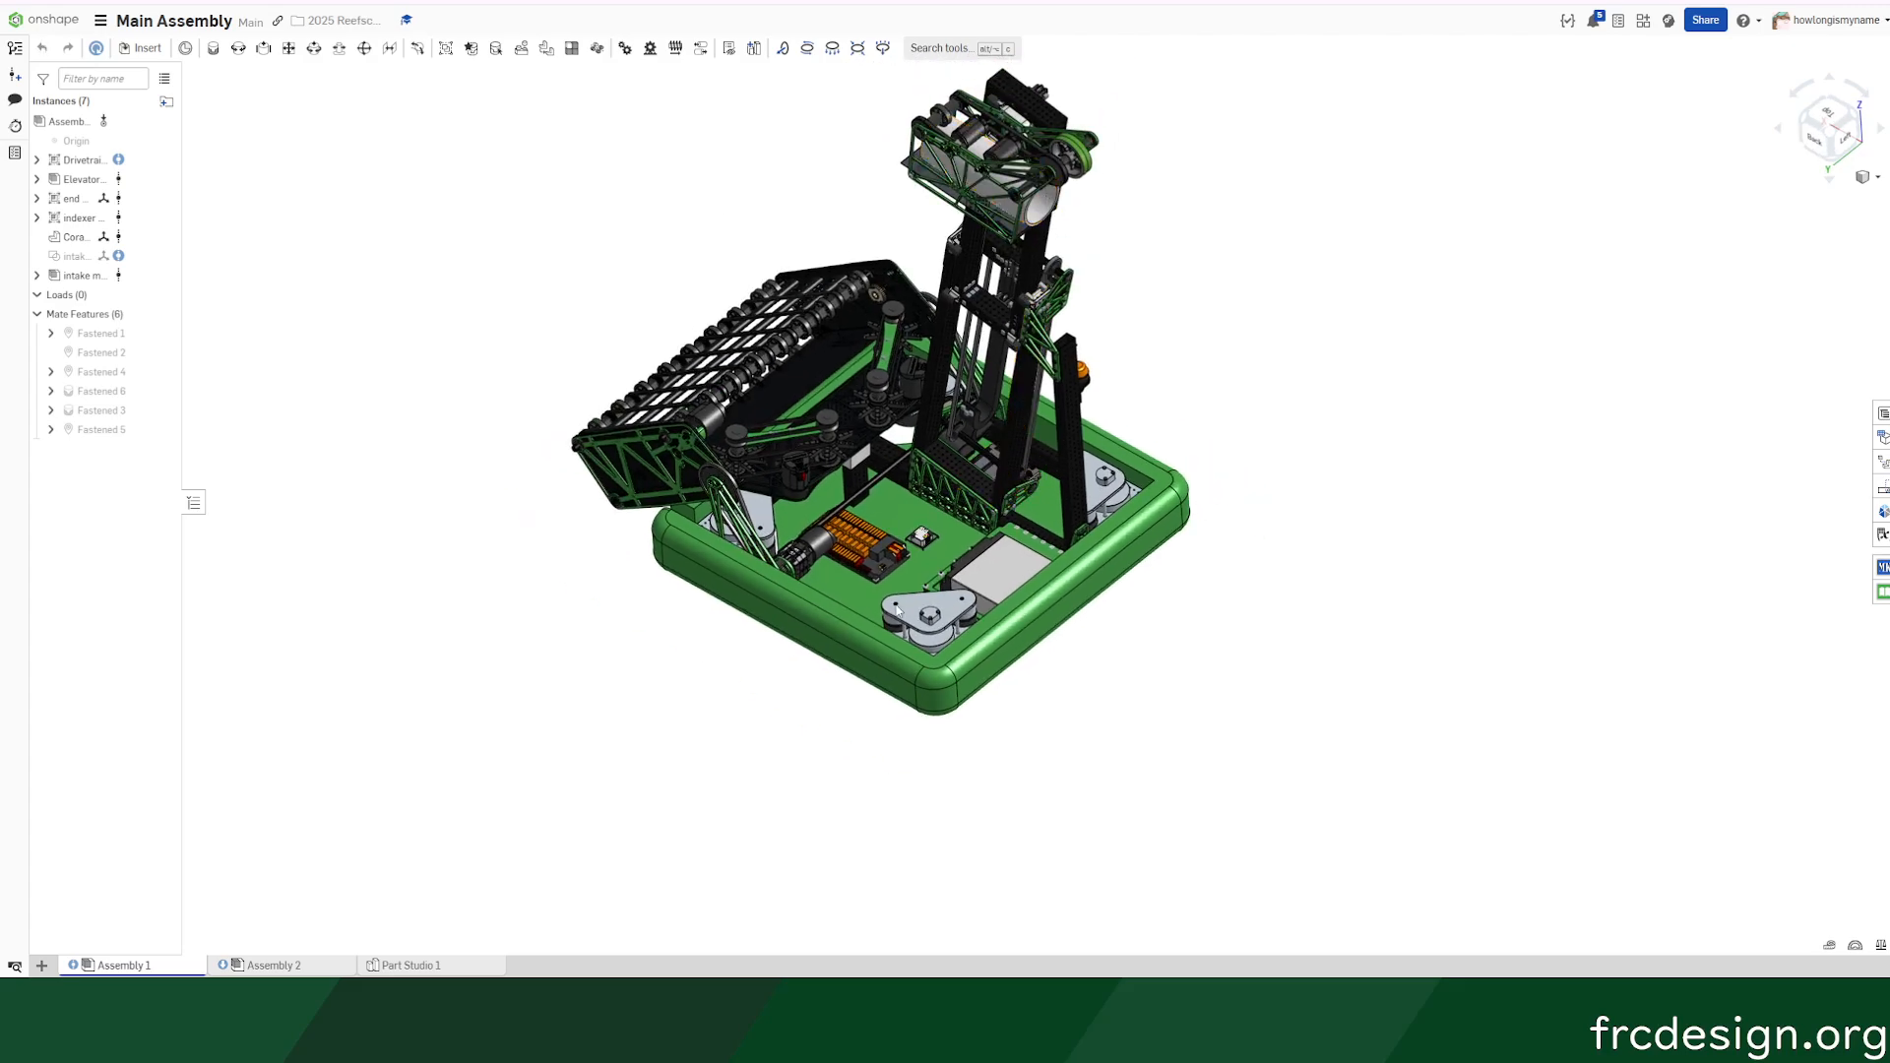
- Zoom in on the electronics, select the box beside the corner module, and lower the carriage
{"action": "scroll", "scroll_direction": "up", "scroll_amount": 3}
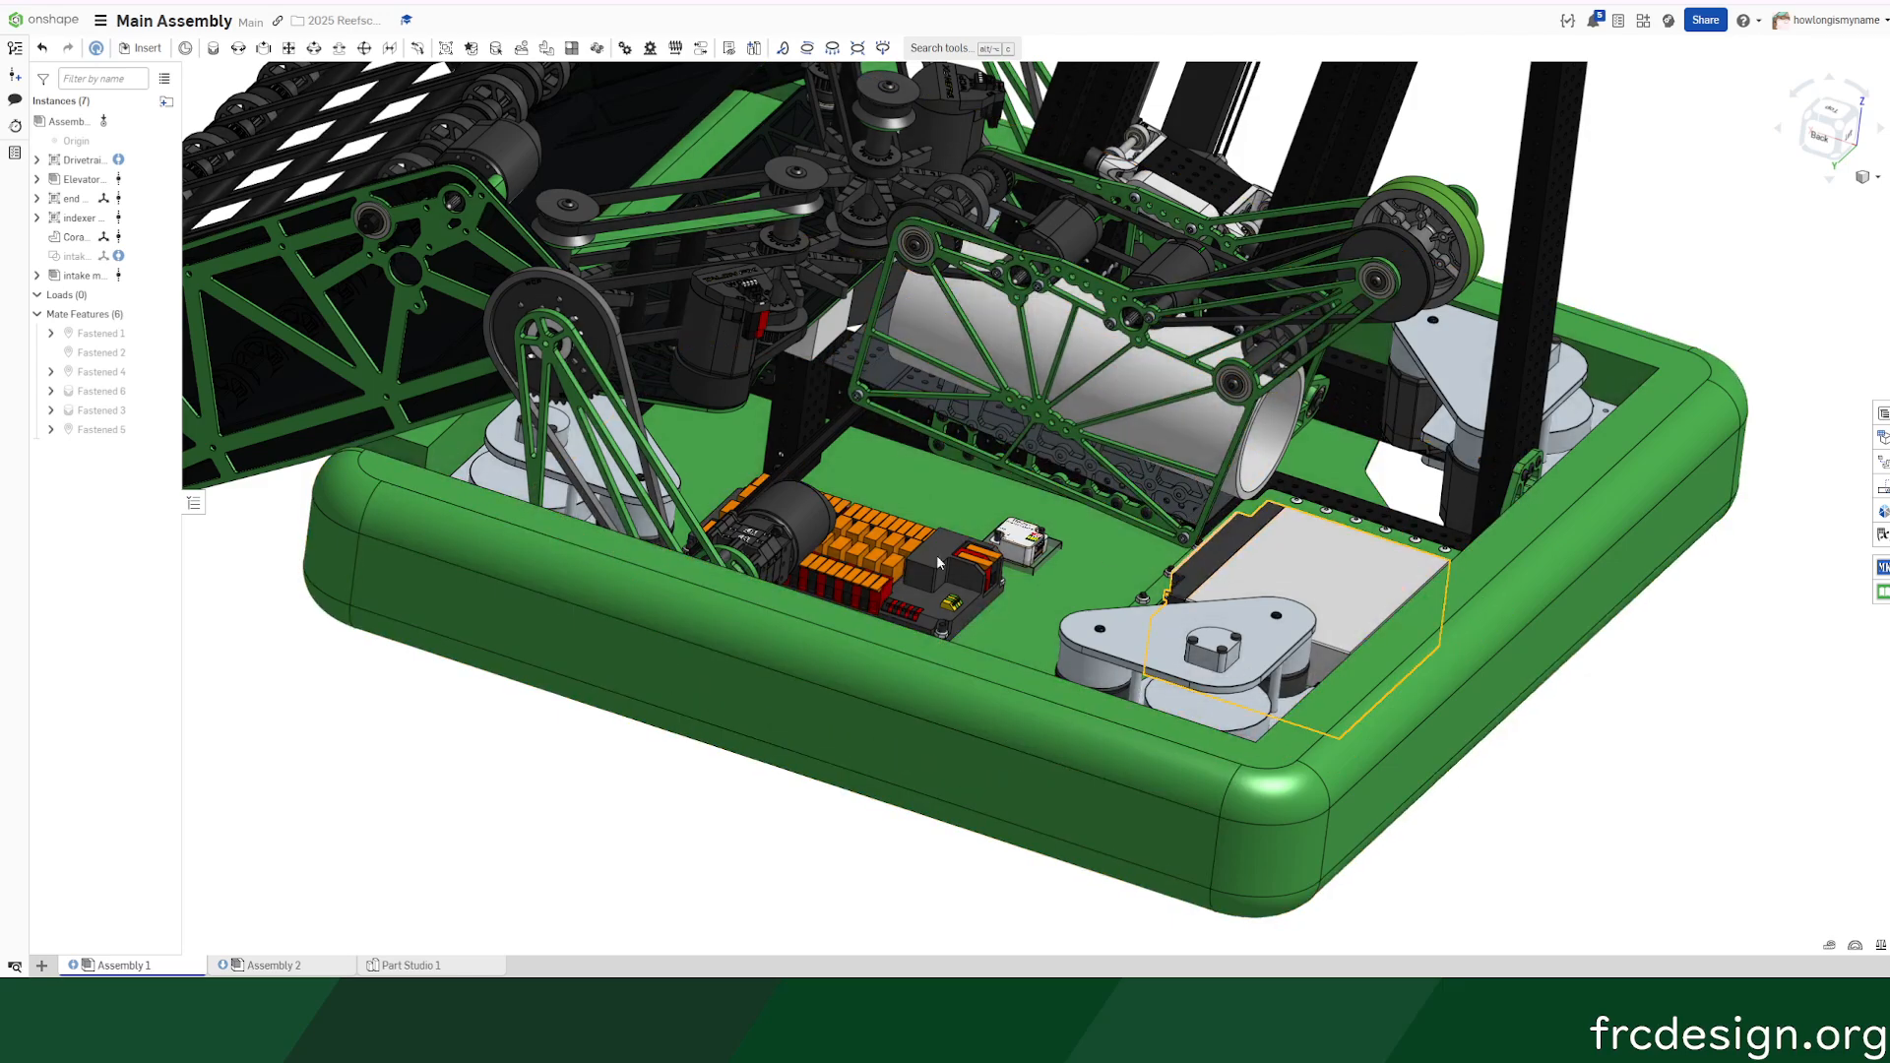
{"action": "left_click", "coordinate": [801, 585]}
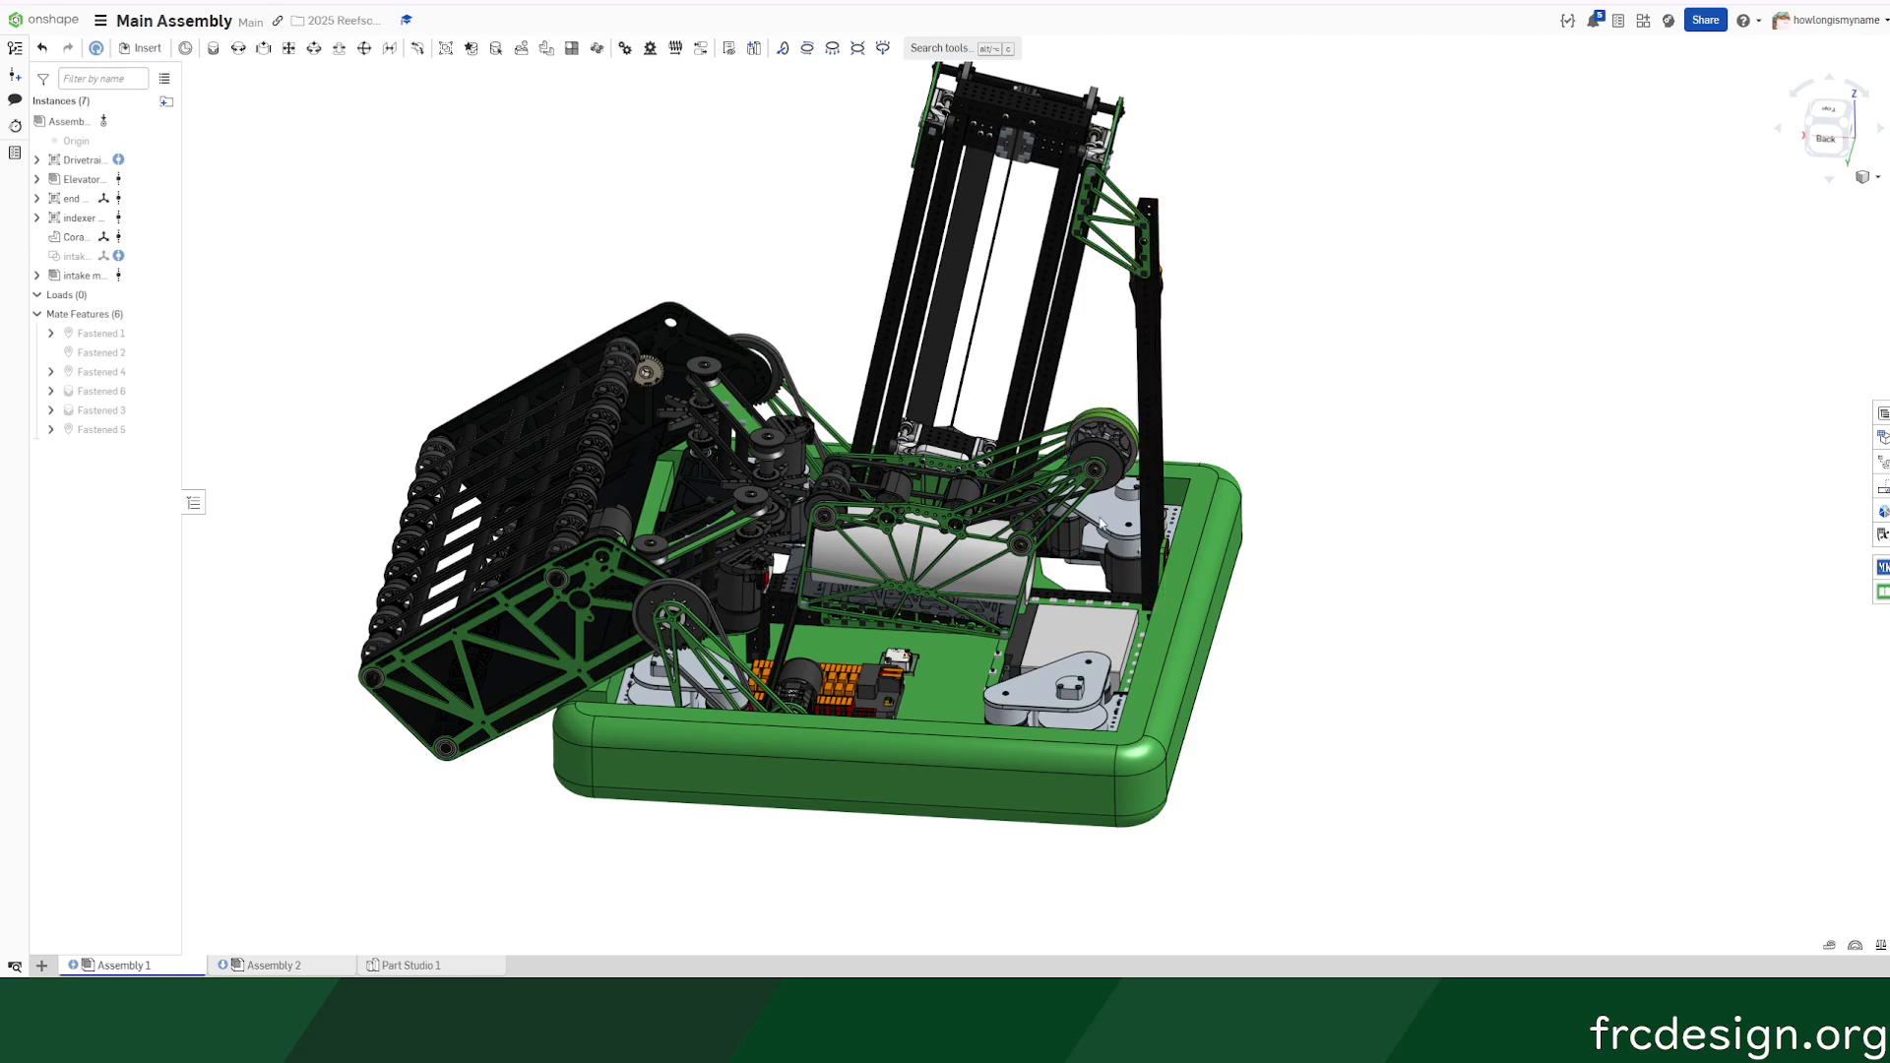
{"action": "left_click", "coordinate": [1062, 338]}
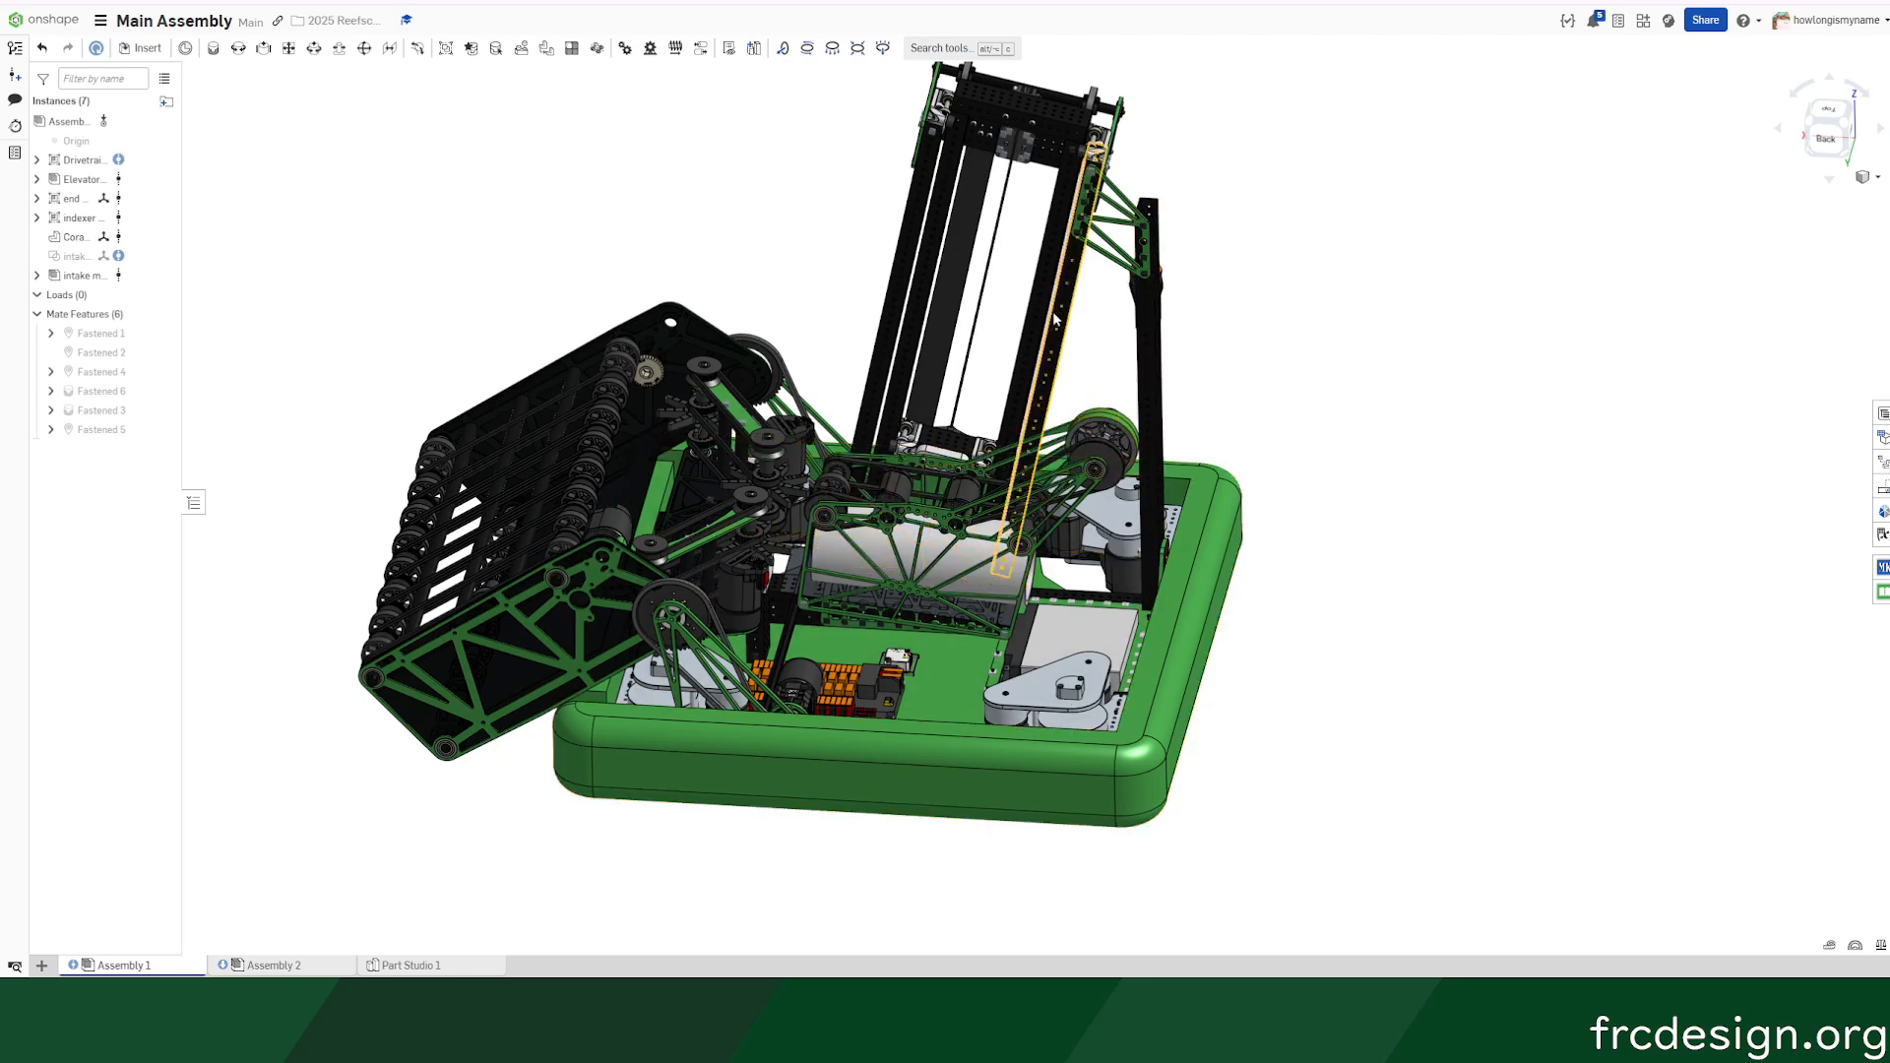
{"action": "left_click", "coordinate": [1444, 375]}
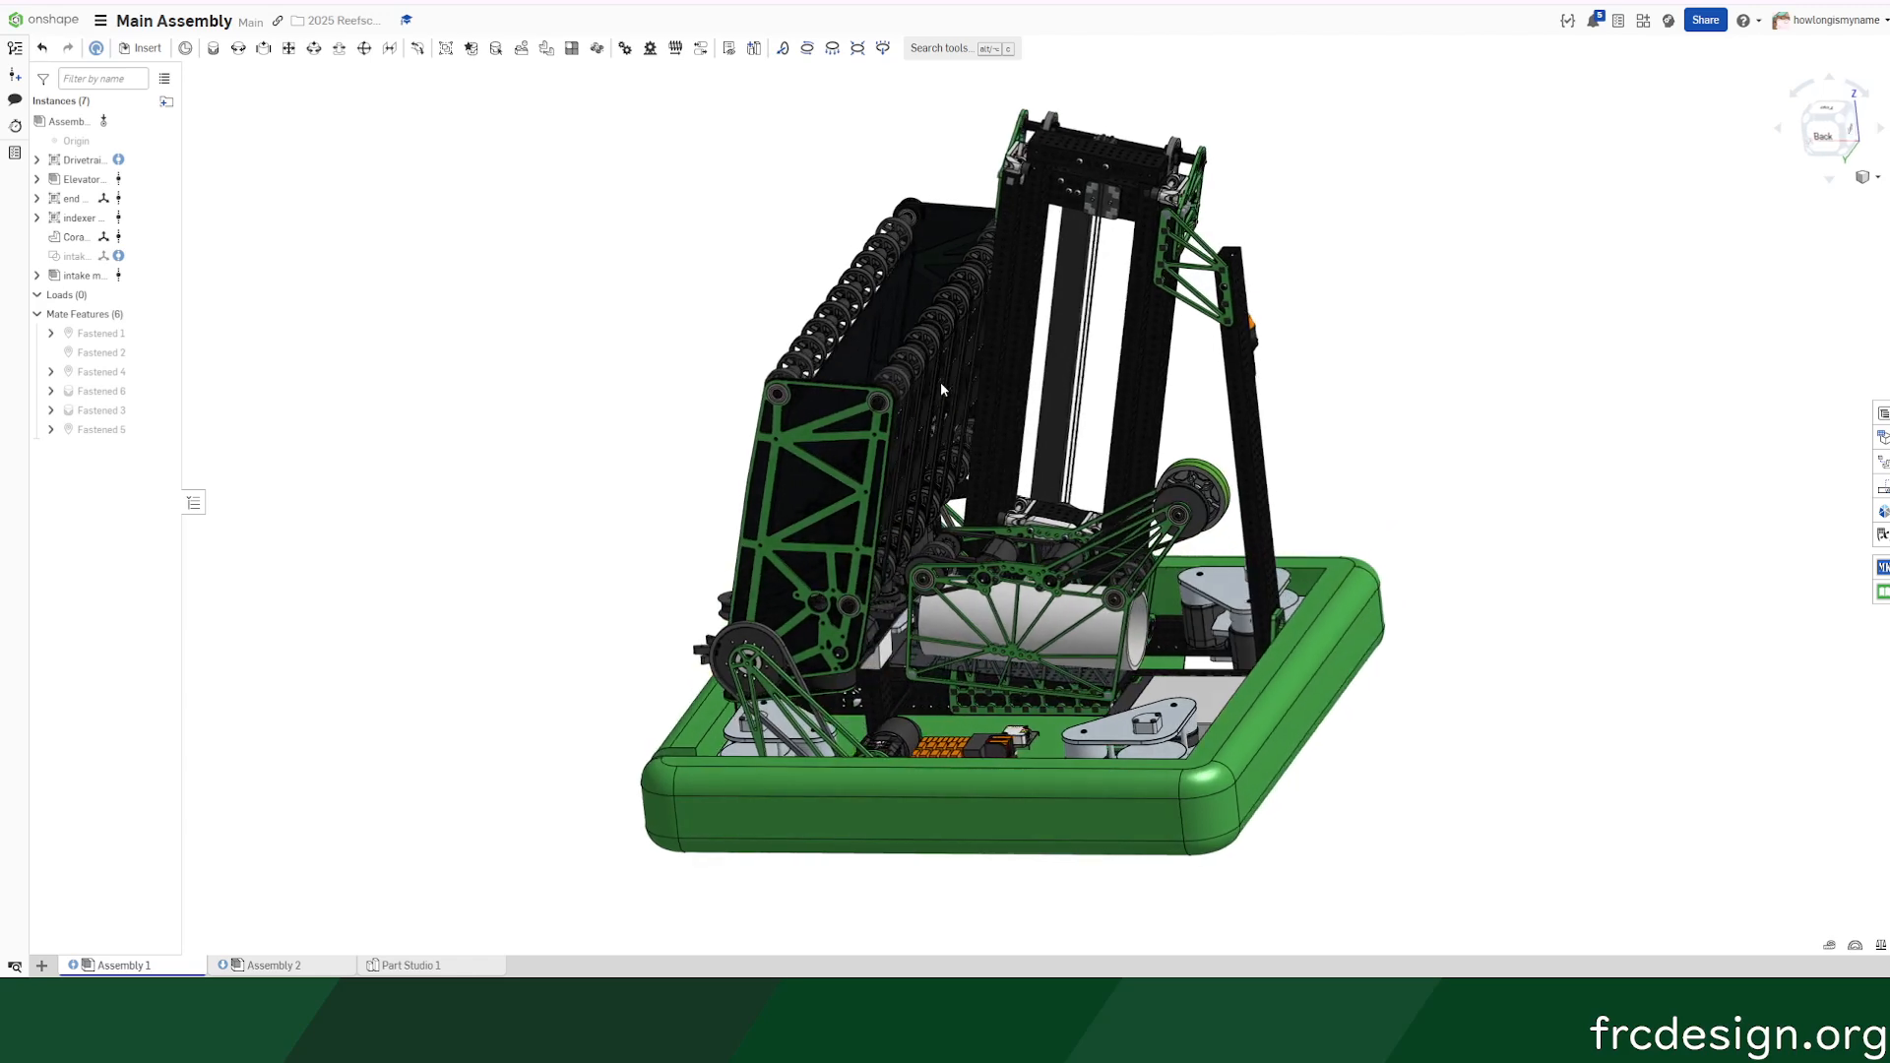
{"action": "left_click", "coordinate": [808, 519]}
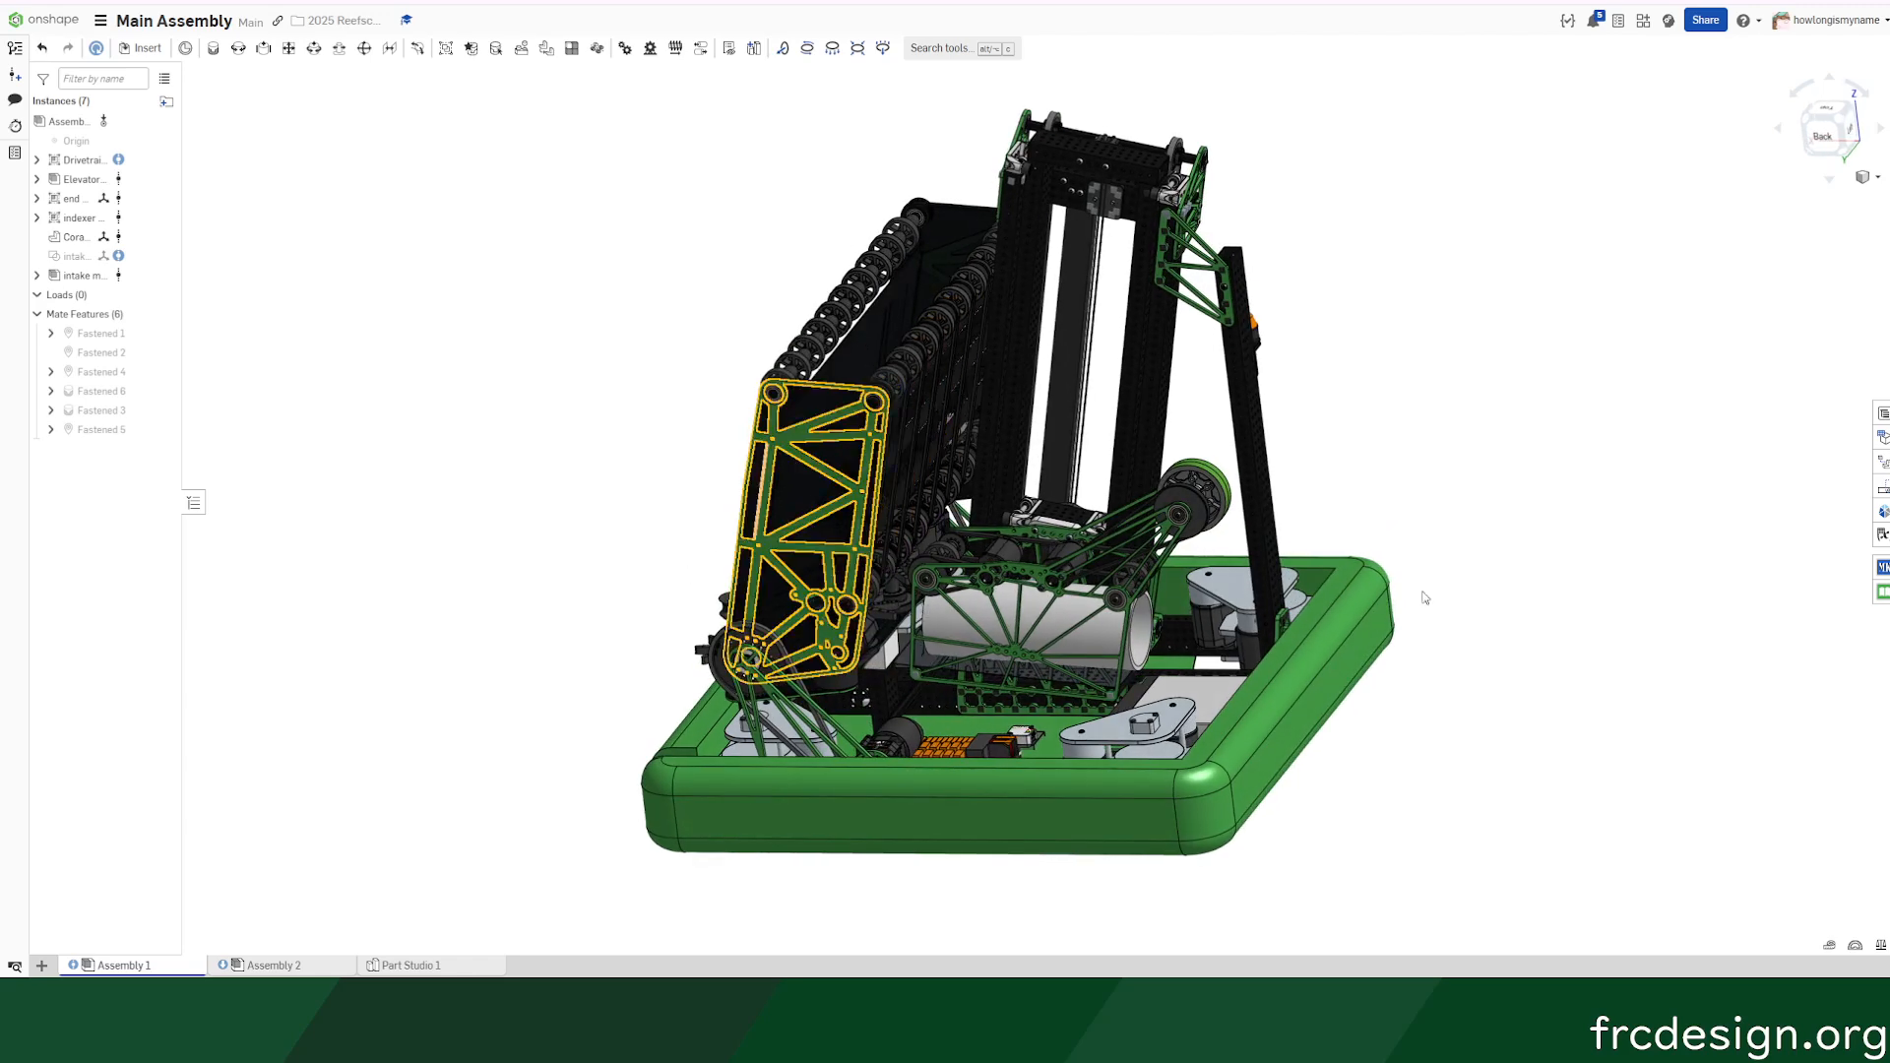